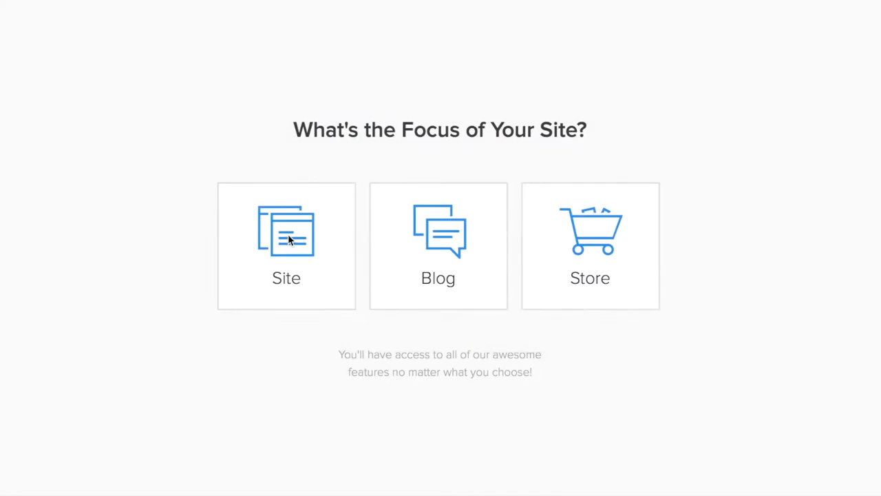
- Choose the general Site focus and scroll the theme gallery down to Clean Lines
click(286, 246)
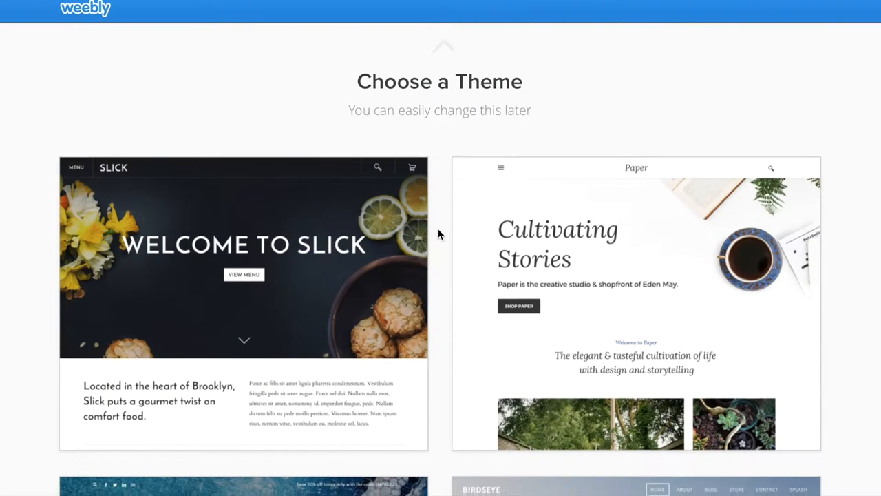
scroll(down, 3)
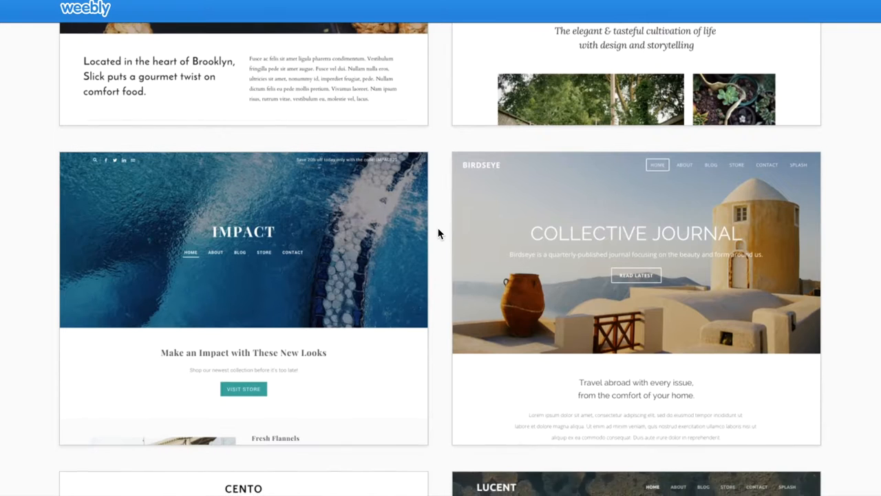
scroll(down, 3)
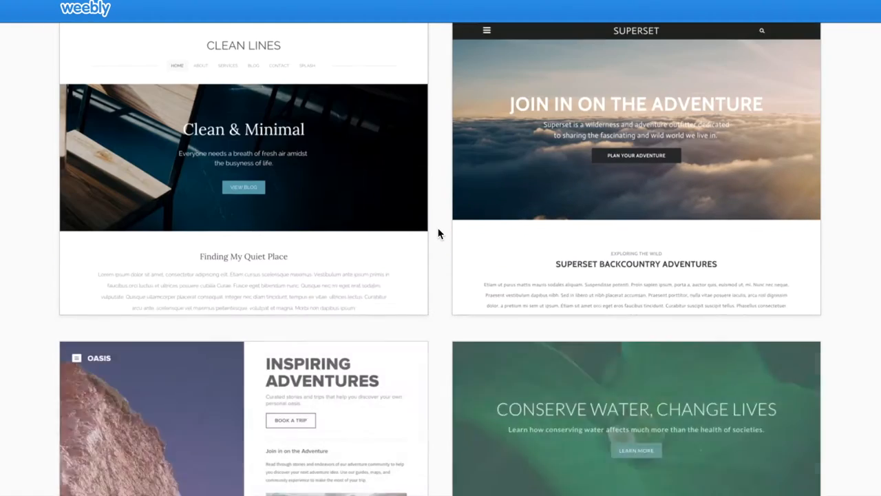
scroll(down, 3)
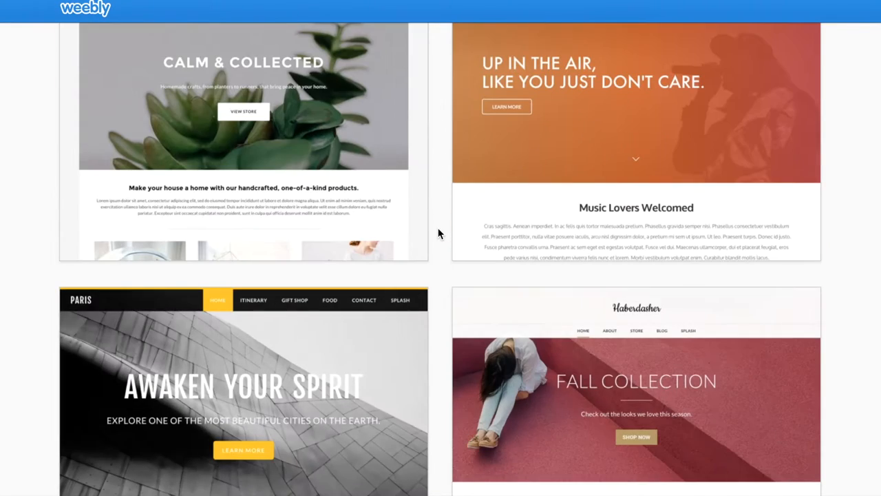
scroll(down, 3)
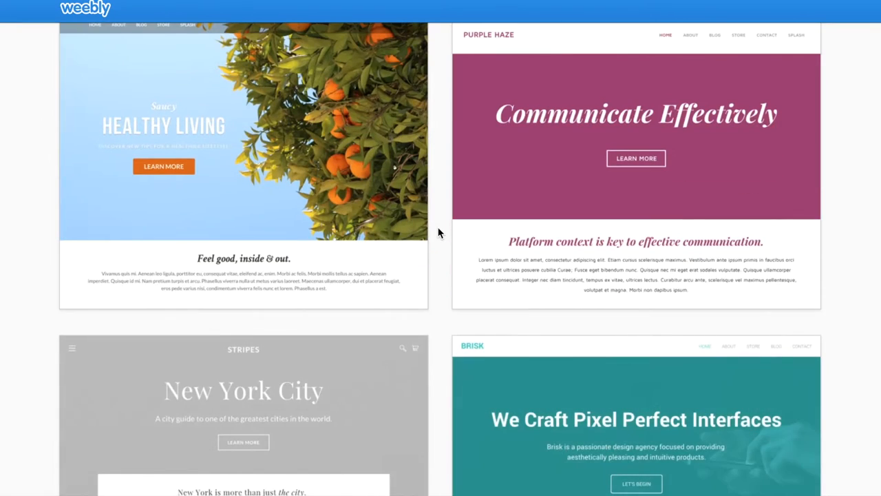
scroll(down, 3)
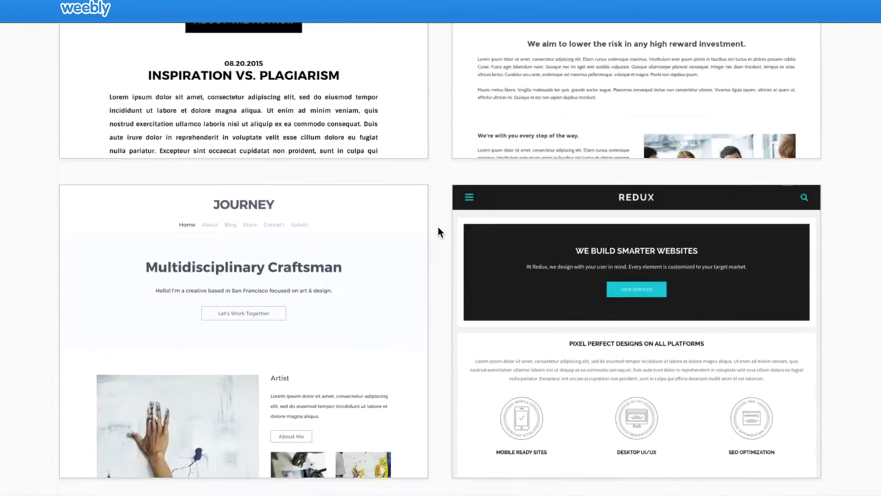
scroll(down, 3)
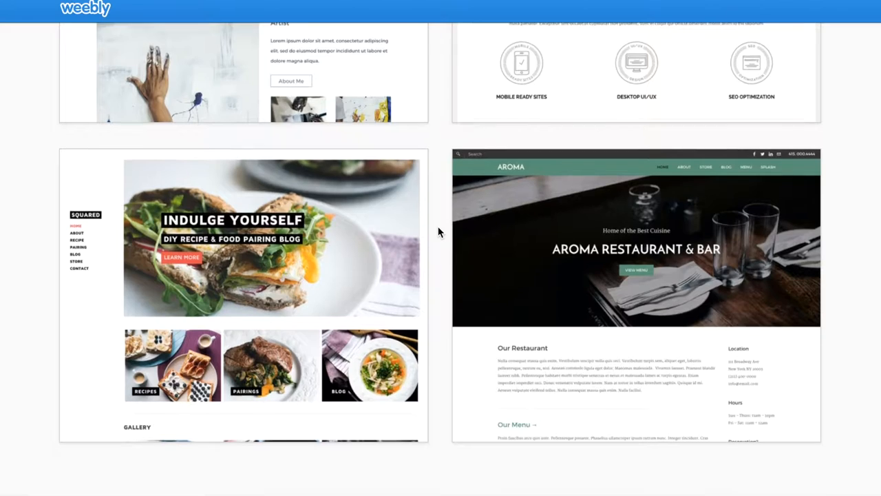
scroll(down, 3)
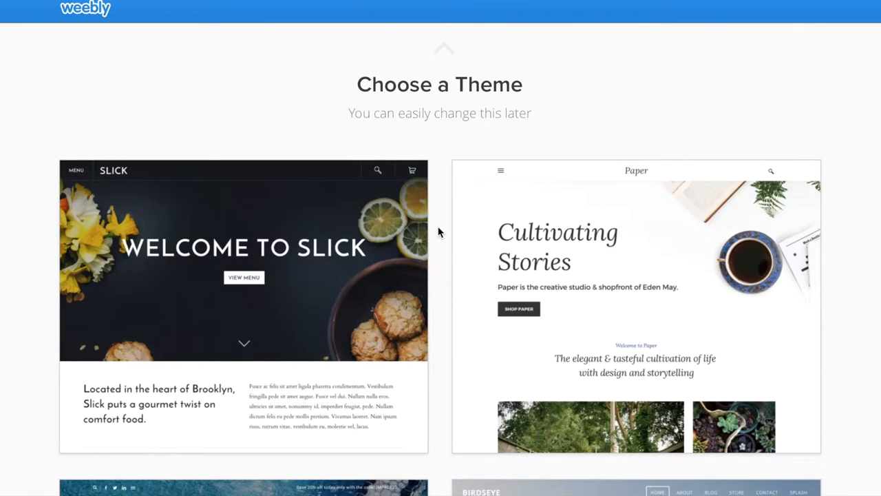
mouse_move(540, 159)
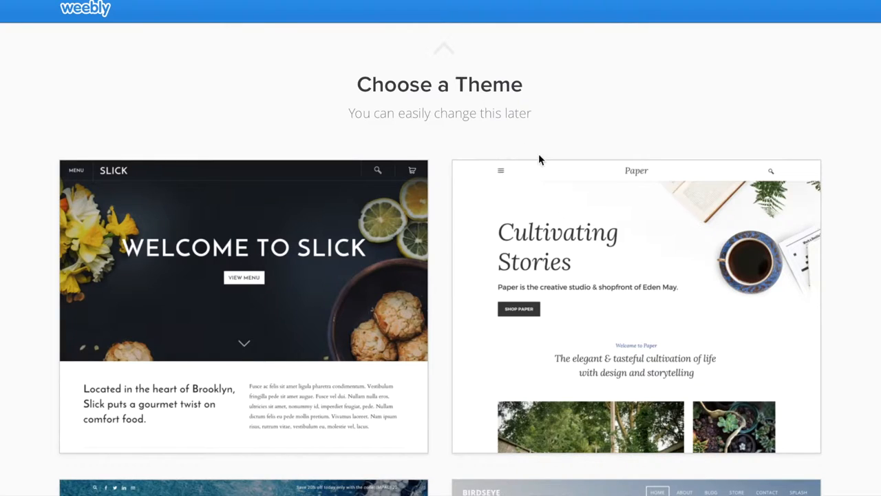
scroll(down, 3)
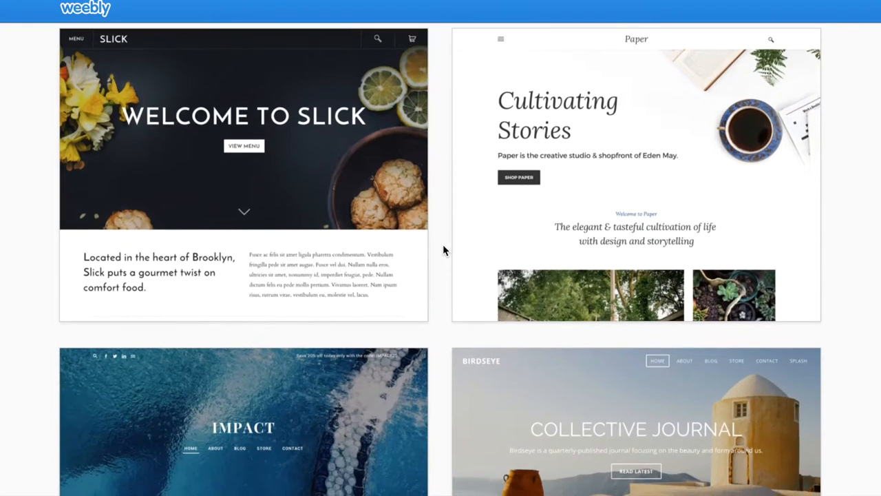
scroll(down, 3)
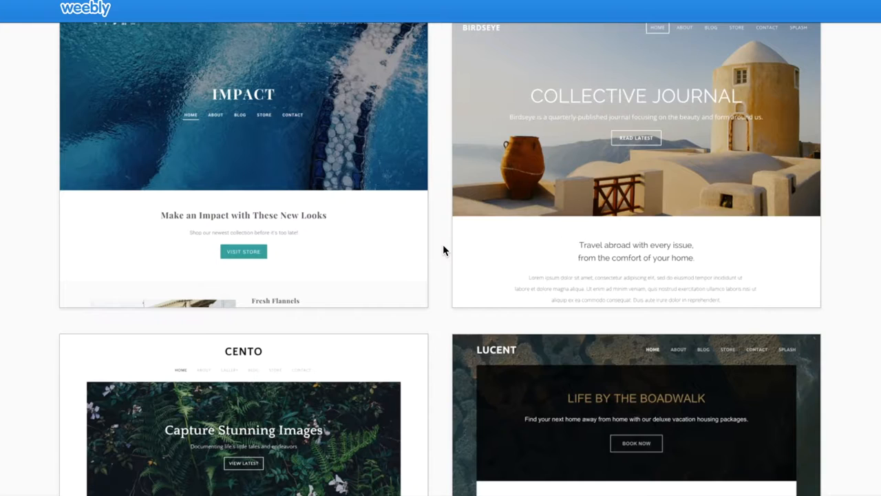
scroll(down, 3)
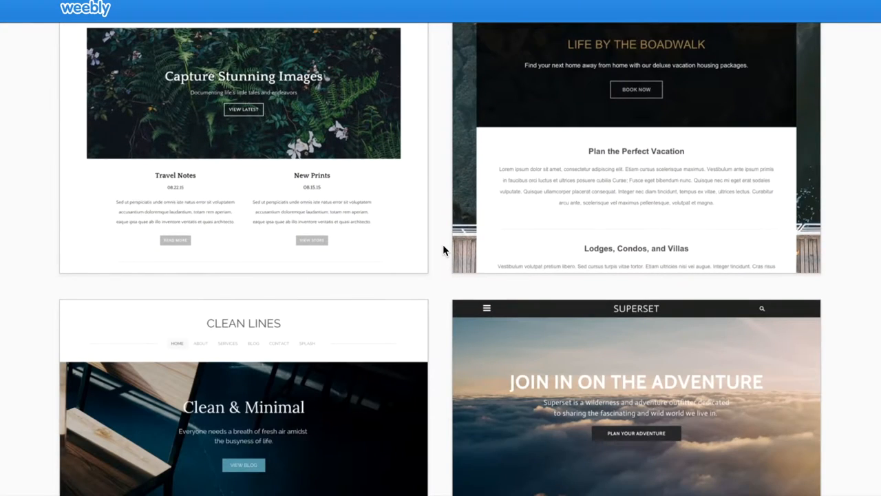
scroll(down, 3)
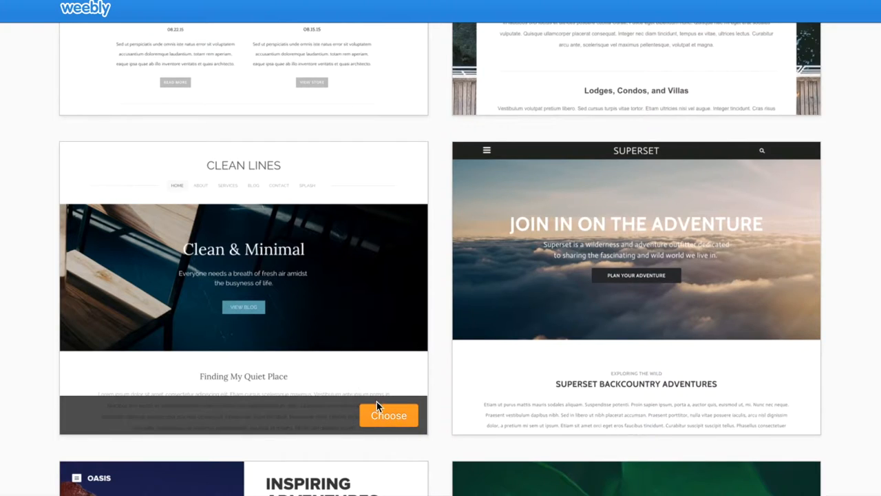
- Choose the Clean Lines theme, opening the editor's domain dialog
click(388, 414)
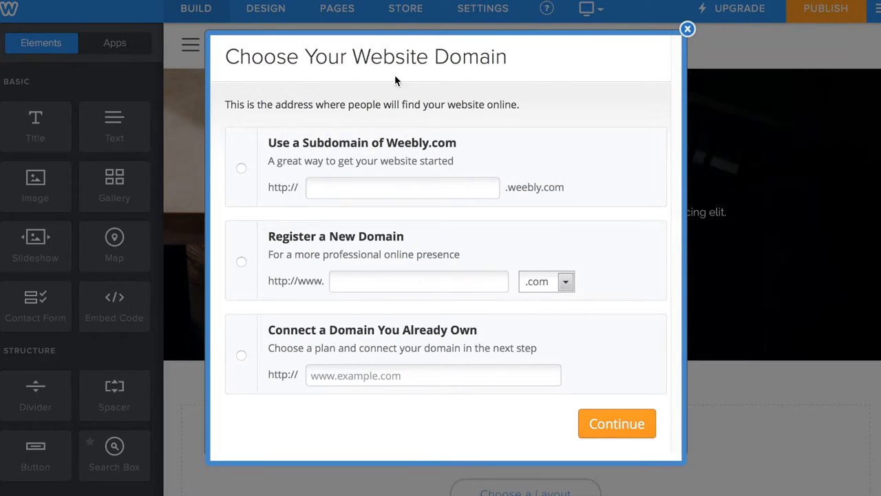
mouse_move(461, 75)
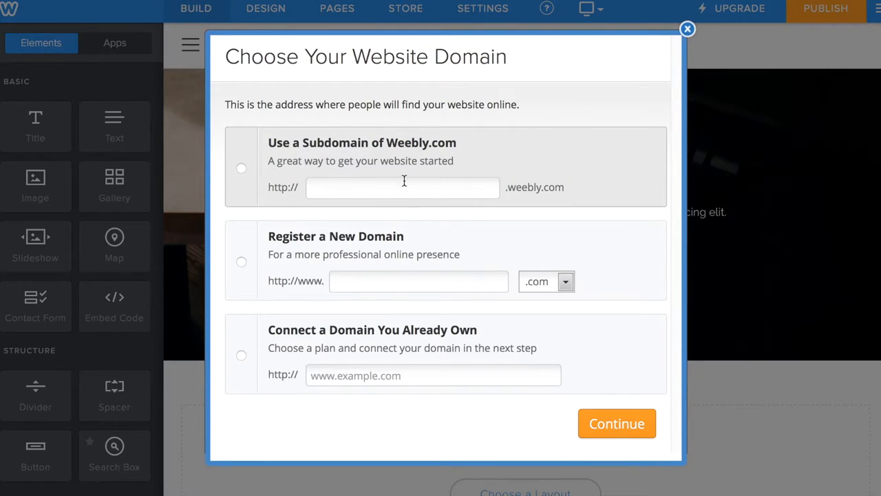
mouse_move(342, 253)
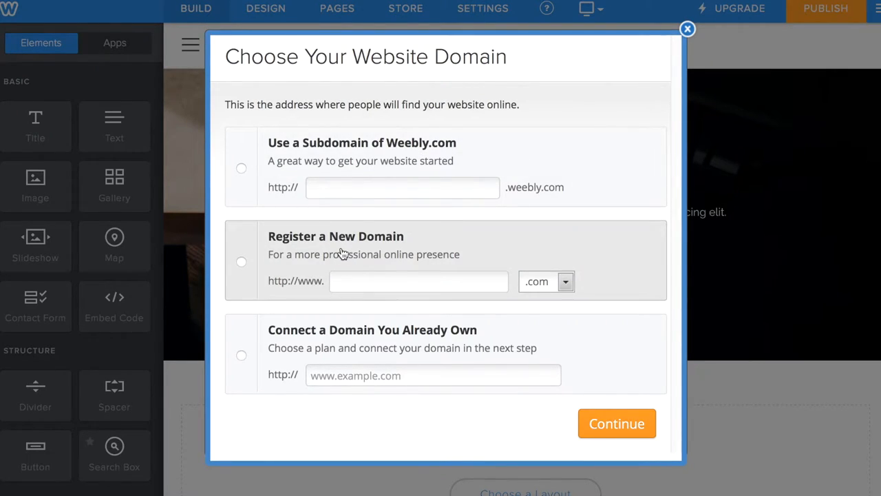
mouse_move(370, 337)
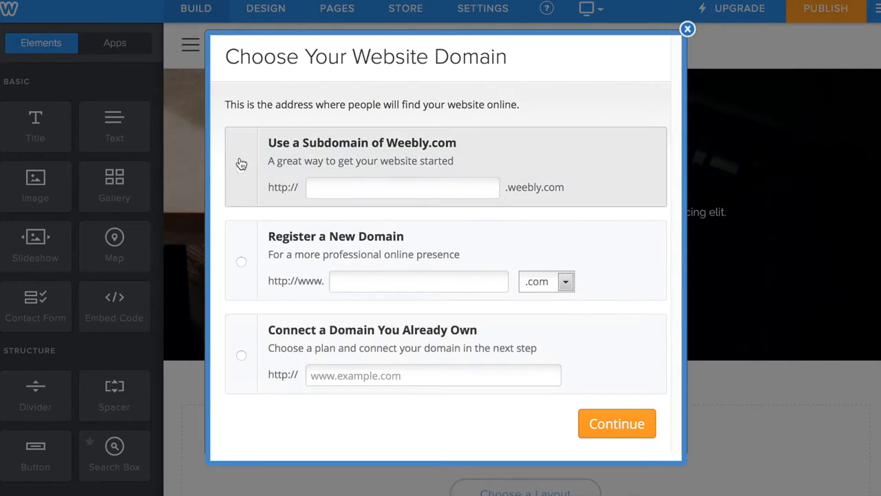
- Use a free weebly.com subdomain named weeblyseosearch
click(241, 168)
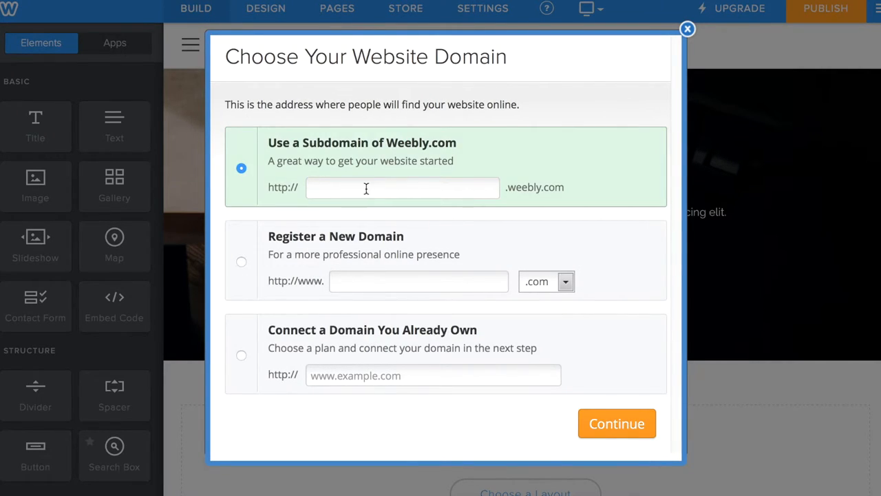
click(402, 187)
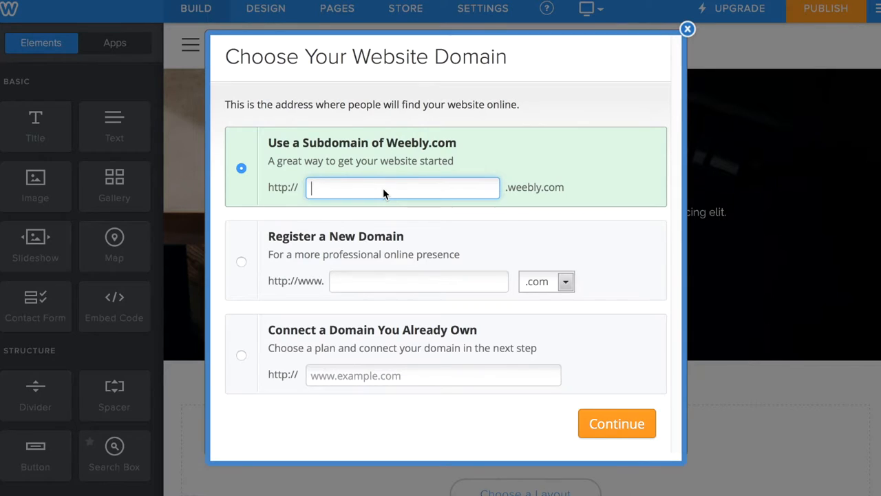
text(weebly)
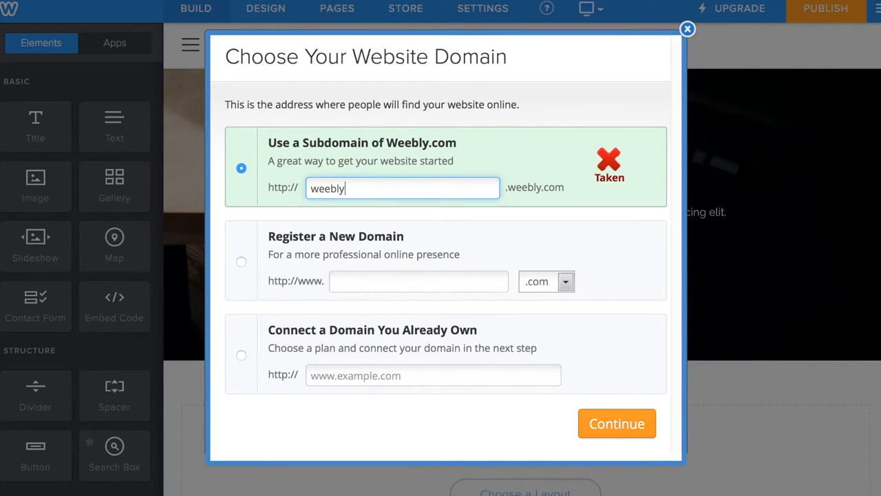
text(seosea)
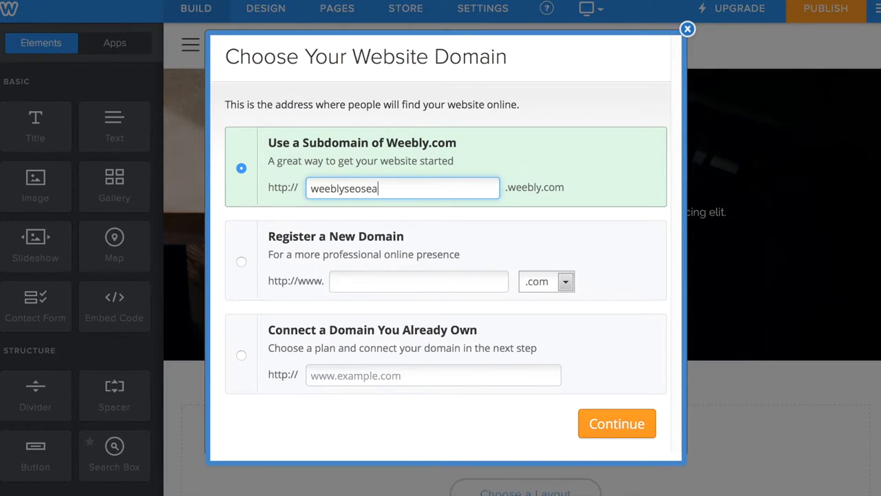
text(rch)
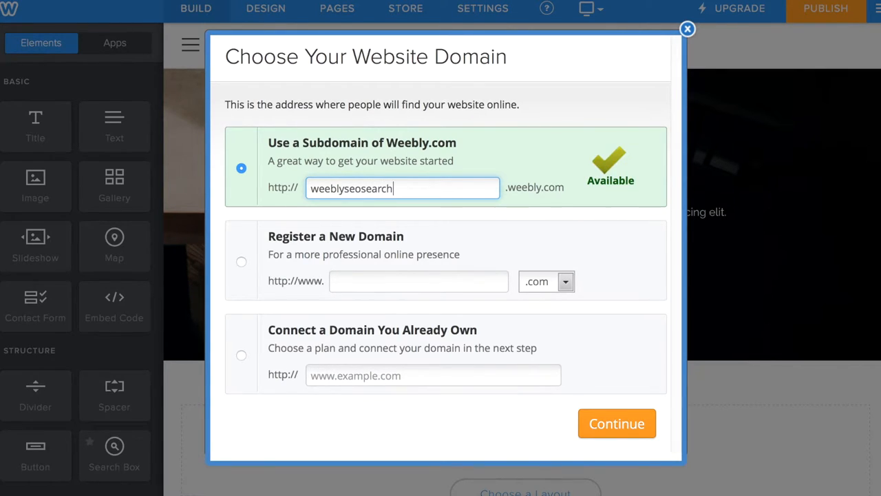
mouse_move(616, 423)
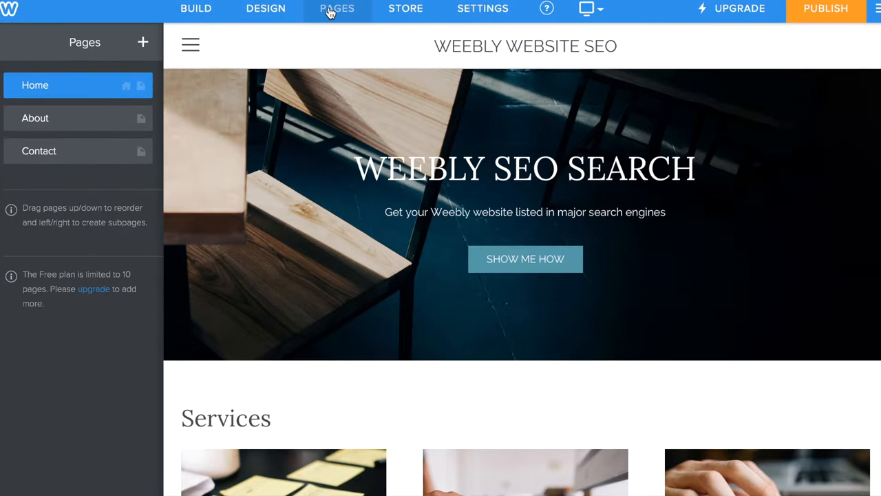
- Look through the editor's Design, Build and Pages panels, then open Home's Advanced settings
click(265, 8)
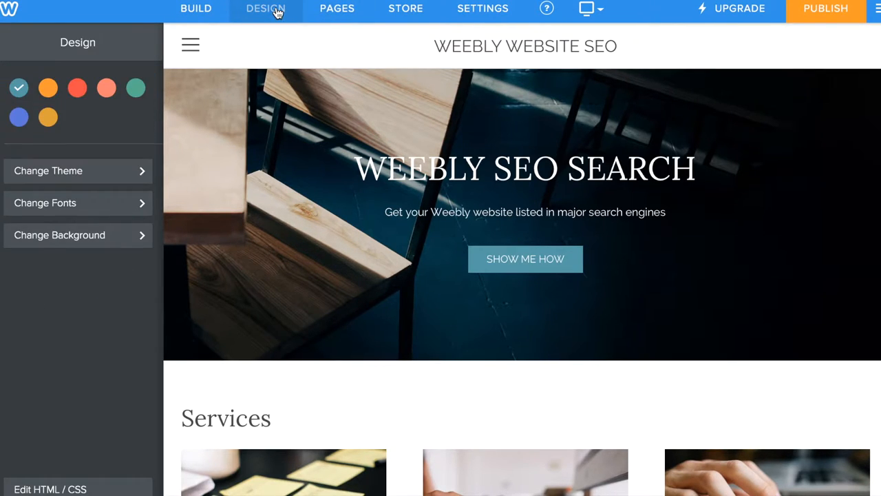
click(196, 8)
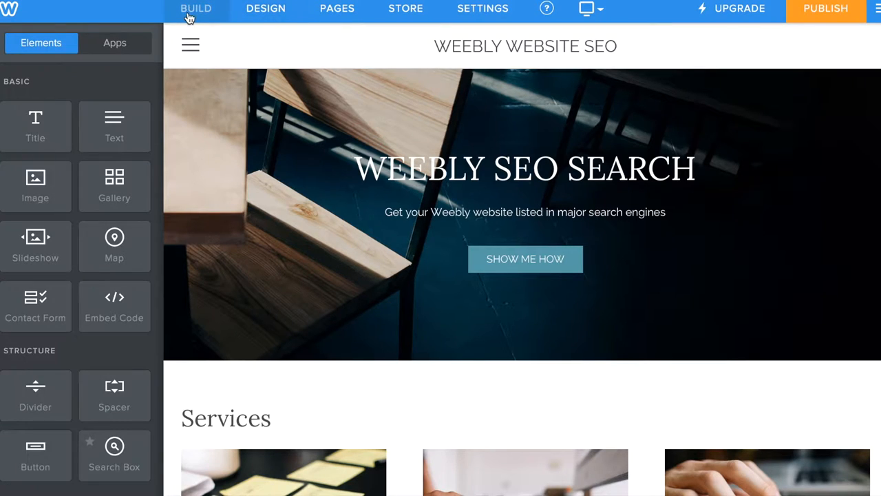
click(336, 8)
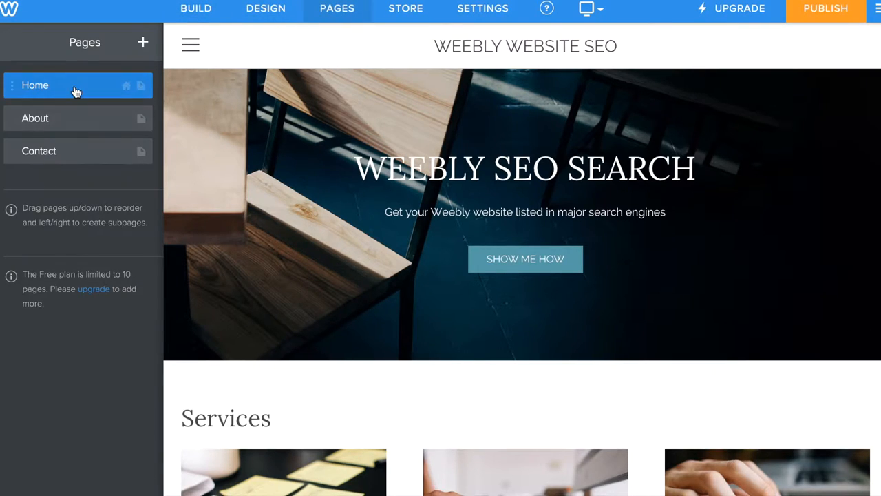
click(35, 85)
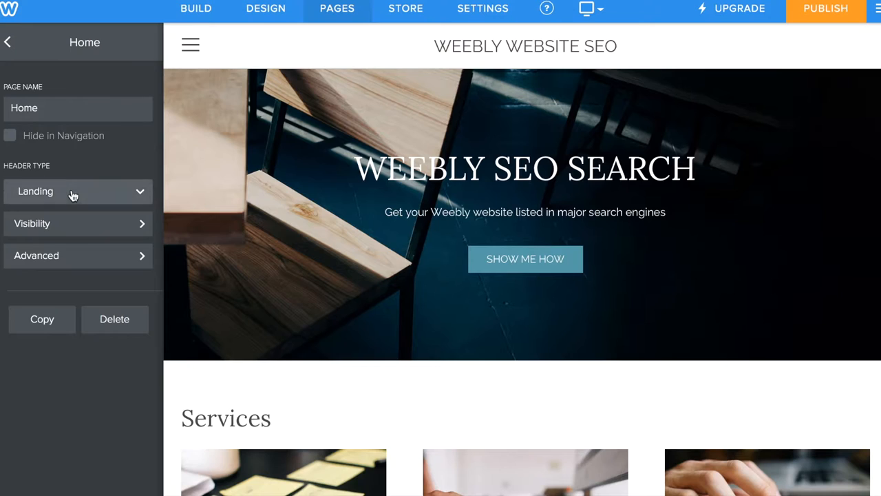
click(77, 191)
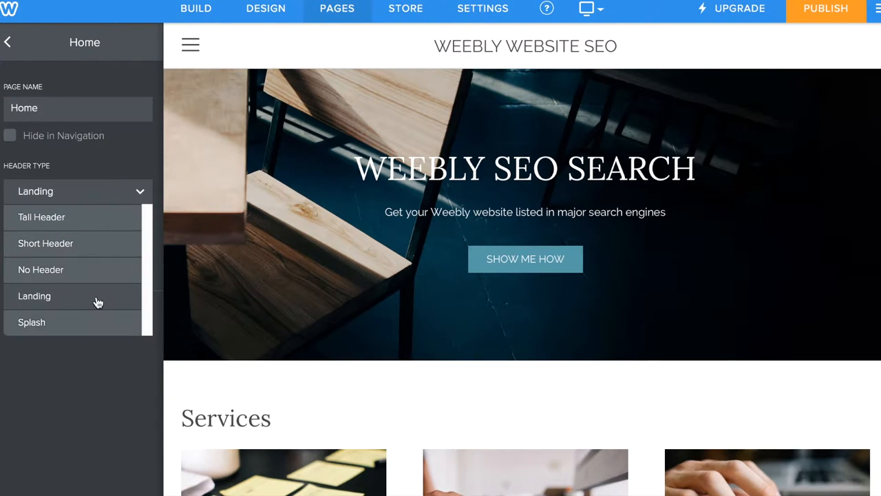
mouse_move(68, 322)
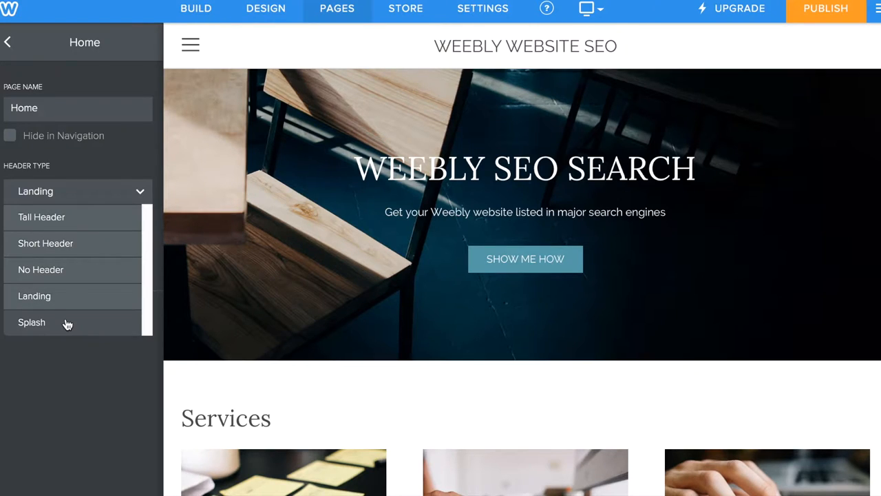
mouse_move(103, 236)
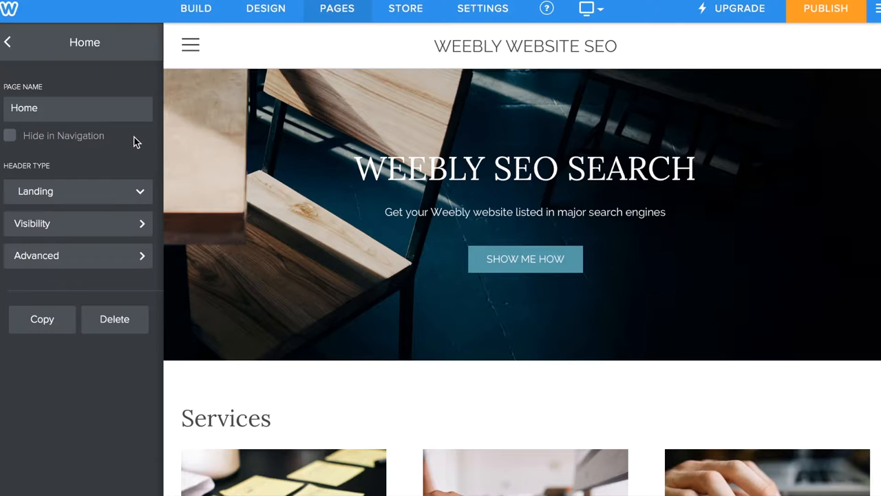
mouse_move(112, 243)
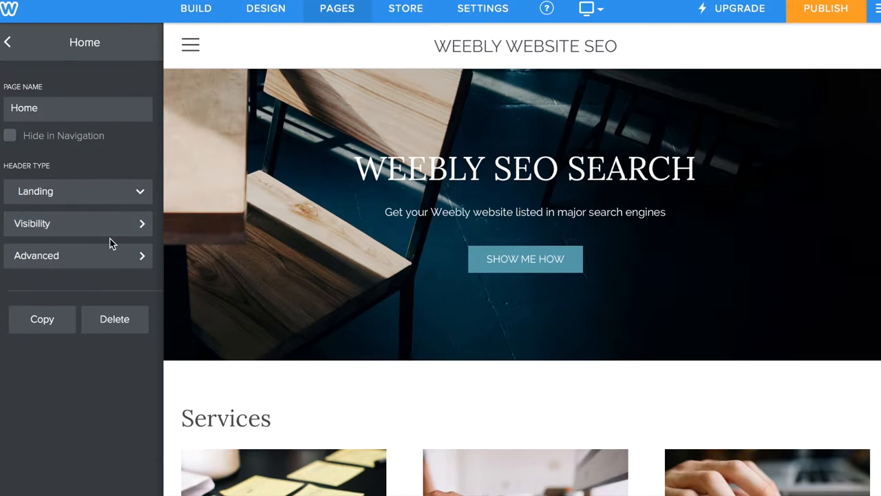
mouse_move(112, 261)
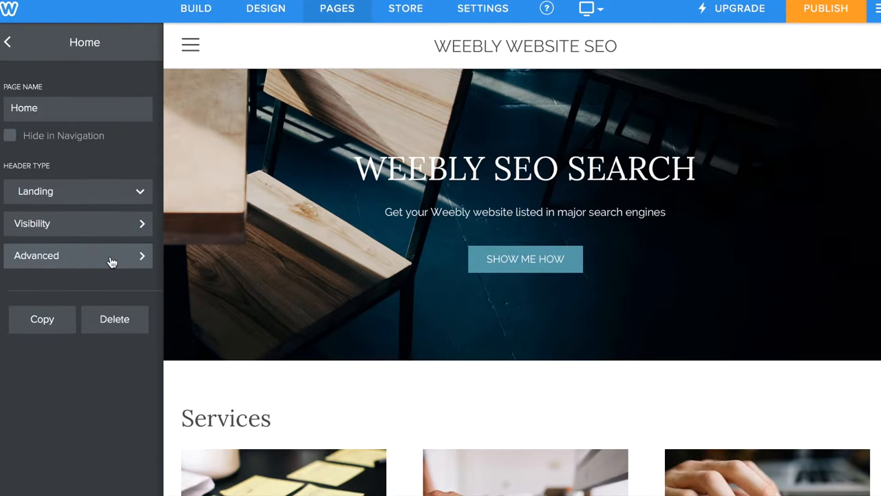
click(78, 255)
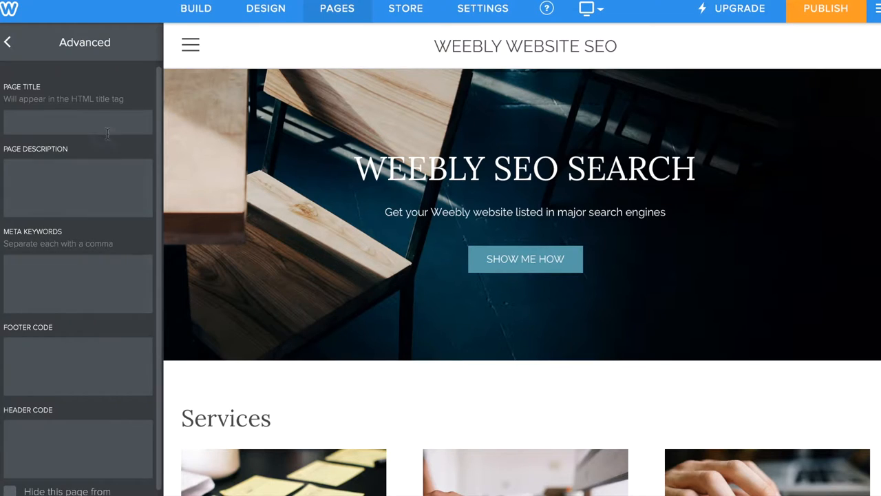
- Set the Home page title to 'SEO for Weebly Websites'
click(78, 122)
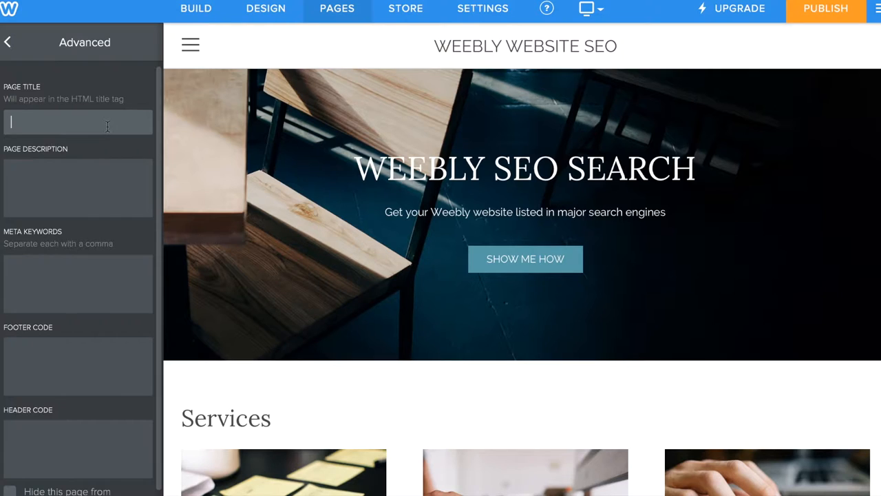
text(WE)
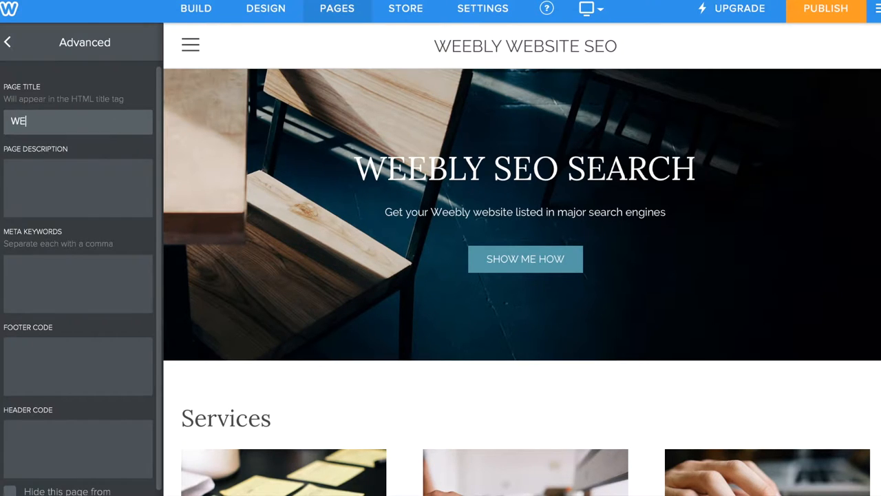
text(SEO for)
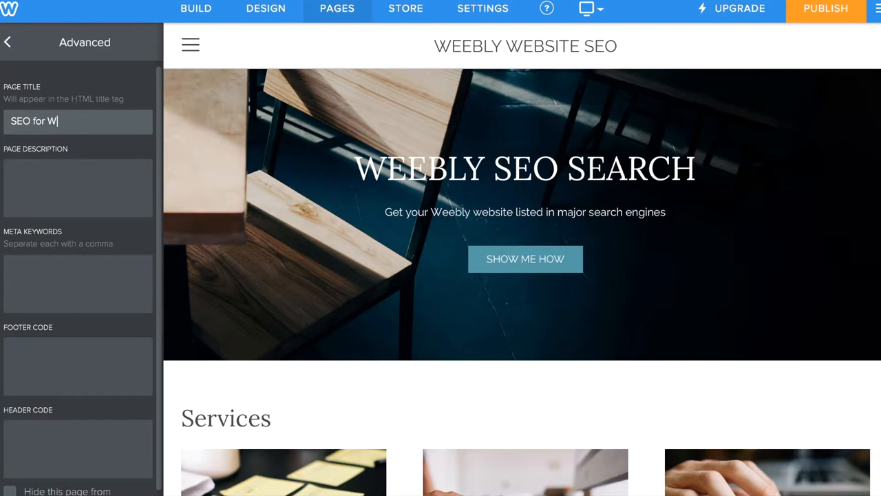
text(eebly Webs)
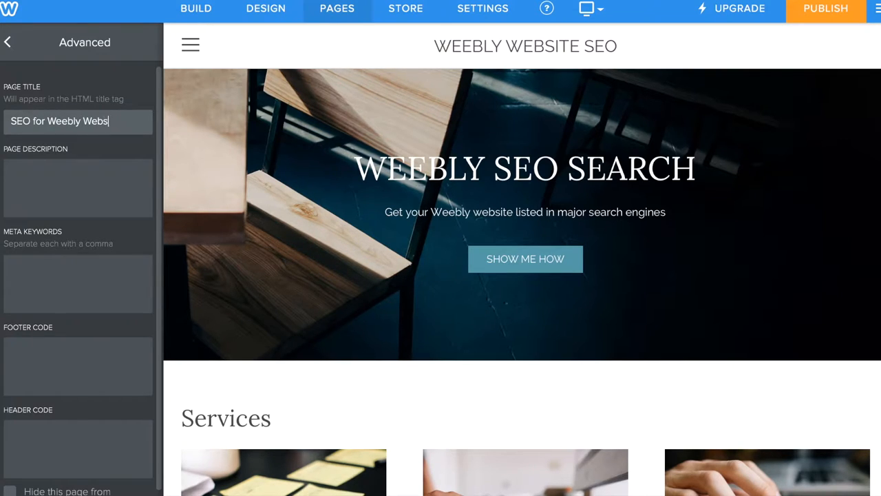
text(ites)
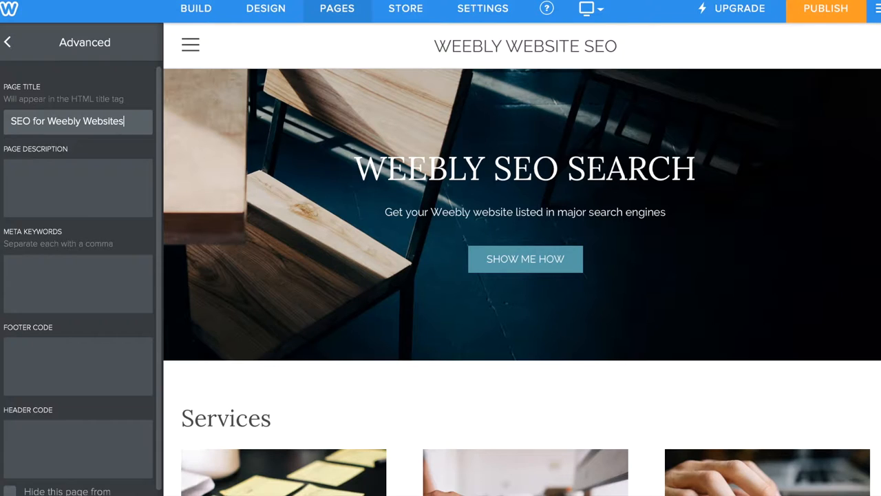
- Start a welcome sentence in the Home page description
click(77, 187)
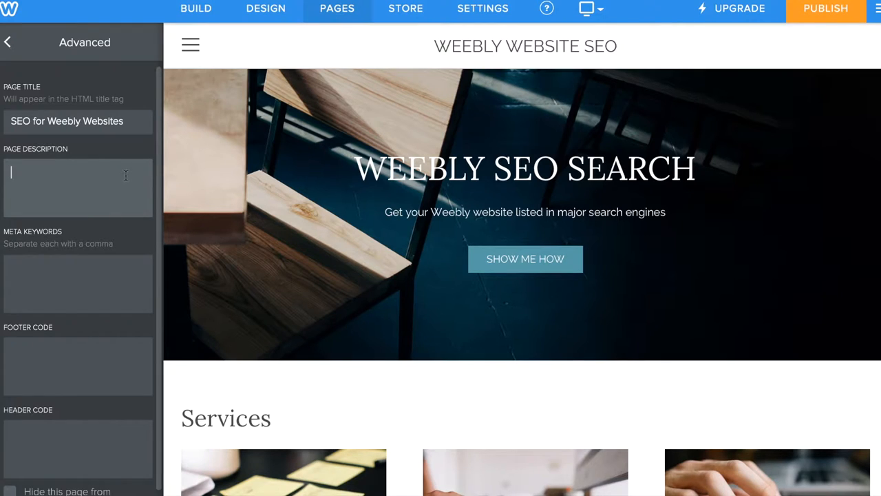
text(Welcome.)
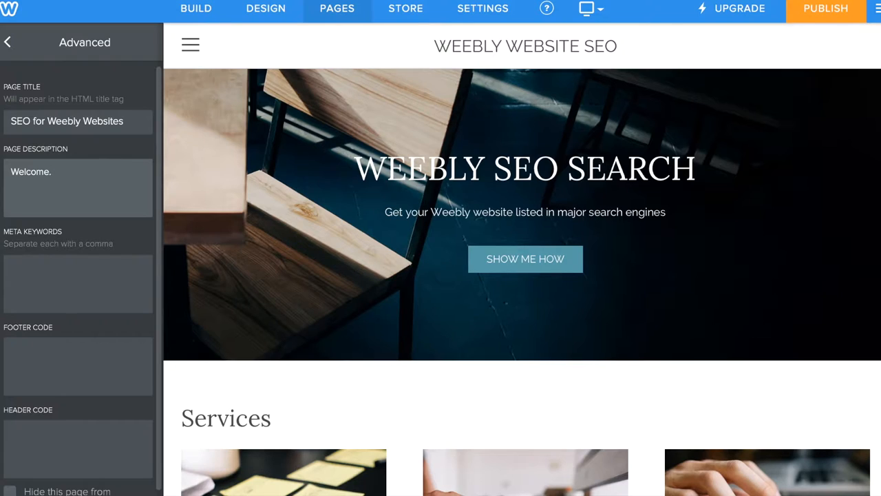
text(Th)
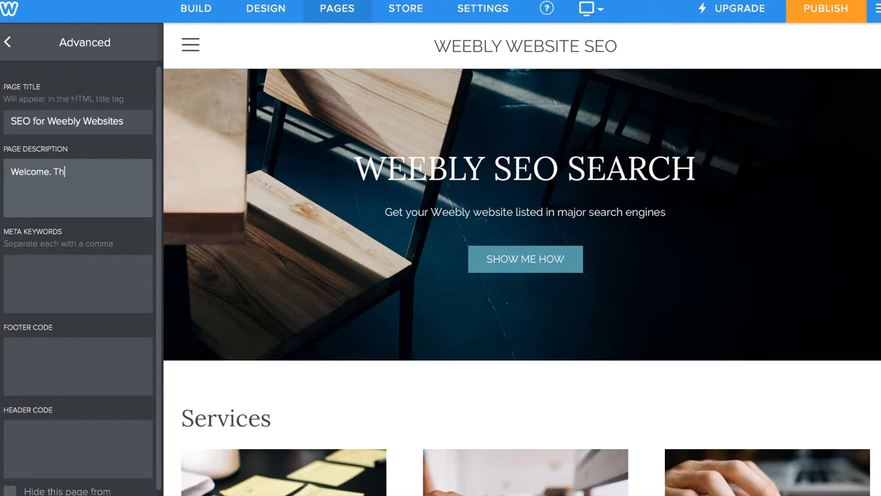
text(SEO for Weebly W)
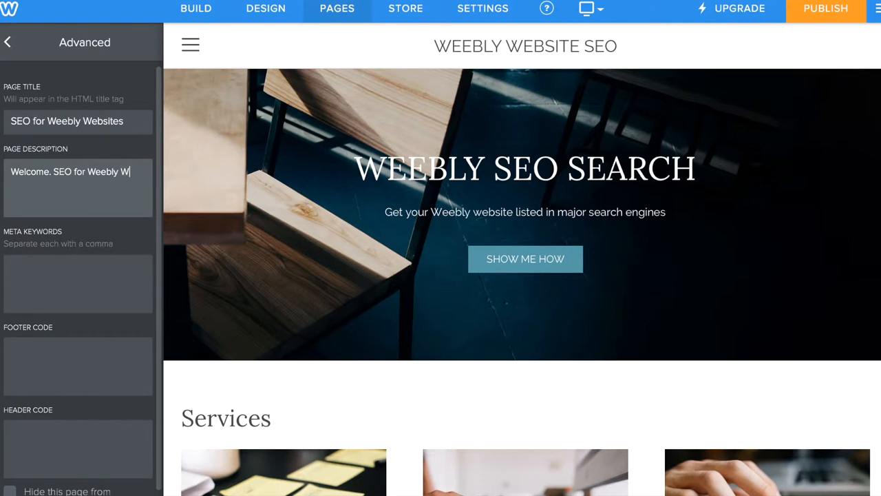
text(ebsite)
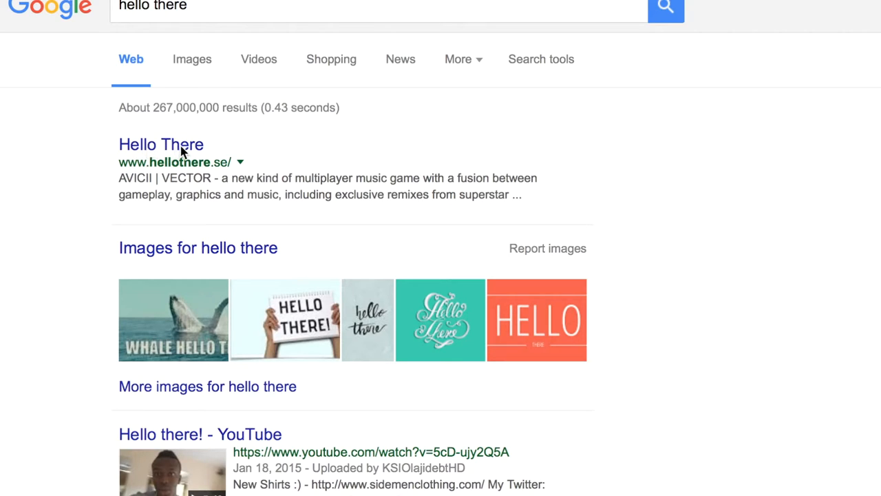
mouse_move(178, 174)
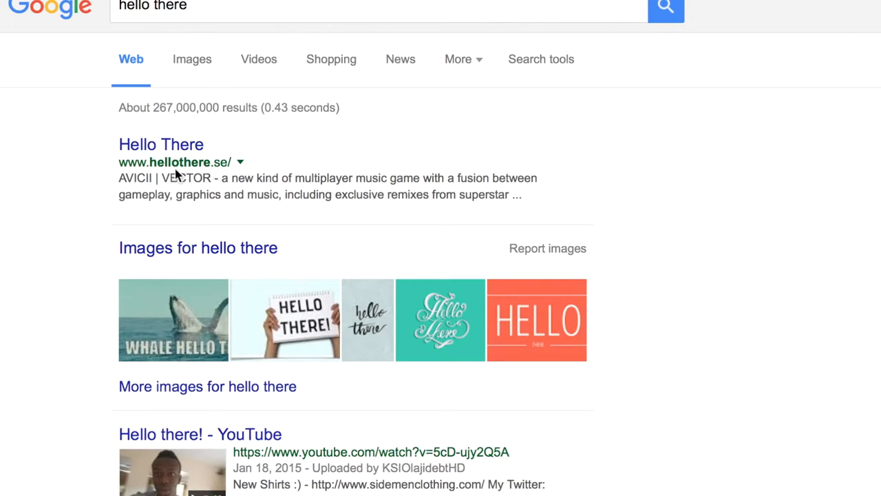
mouse_move(293, 179)
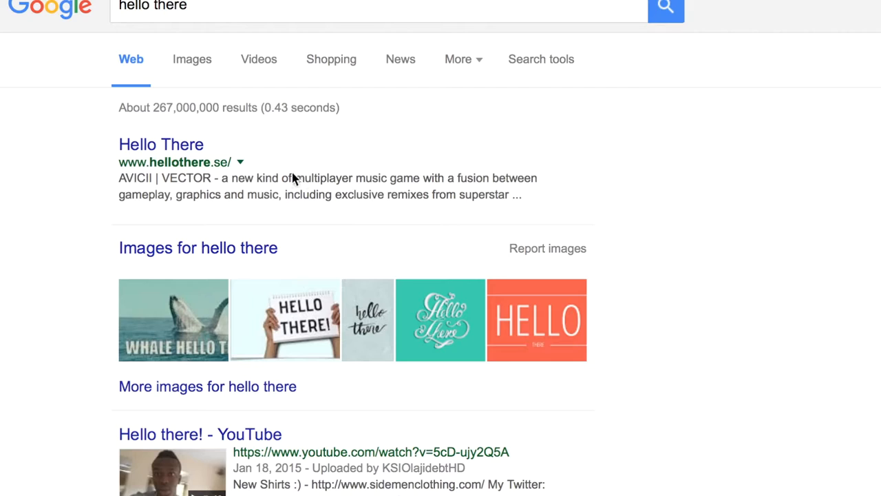
mouse_move(348, 189)
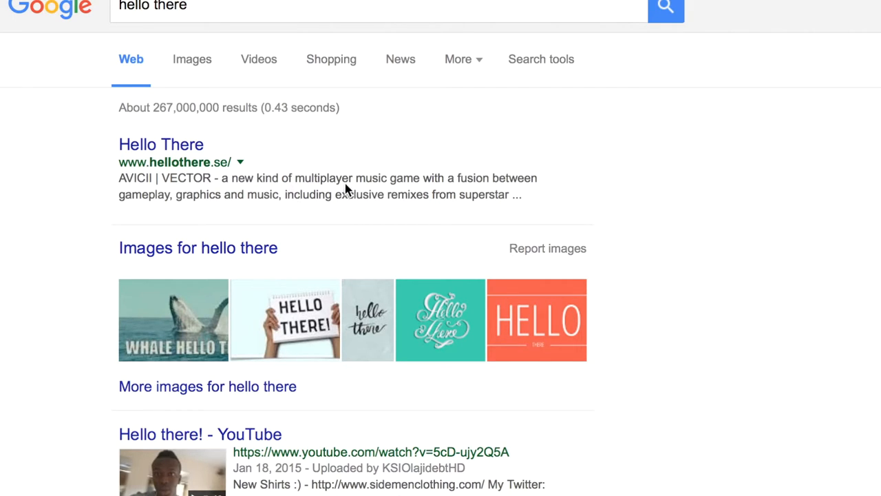
mouse_move(554, 200)
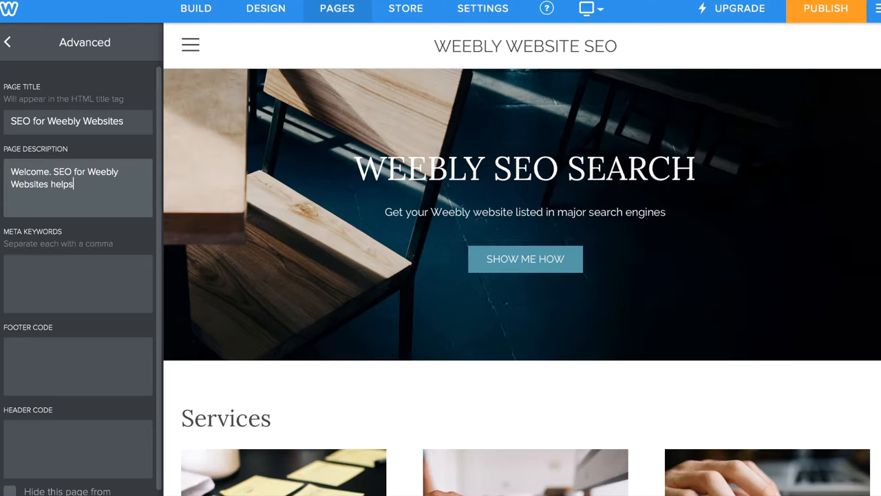
- Write title and description guidance keeping them within 70 and 160 characters
text(you get listed on major)
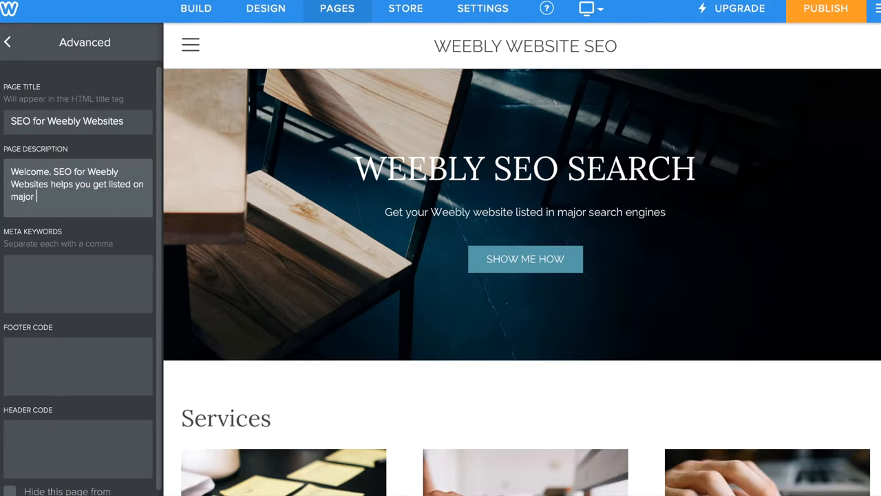
text(search engines)
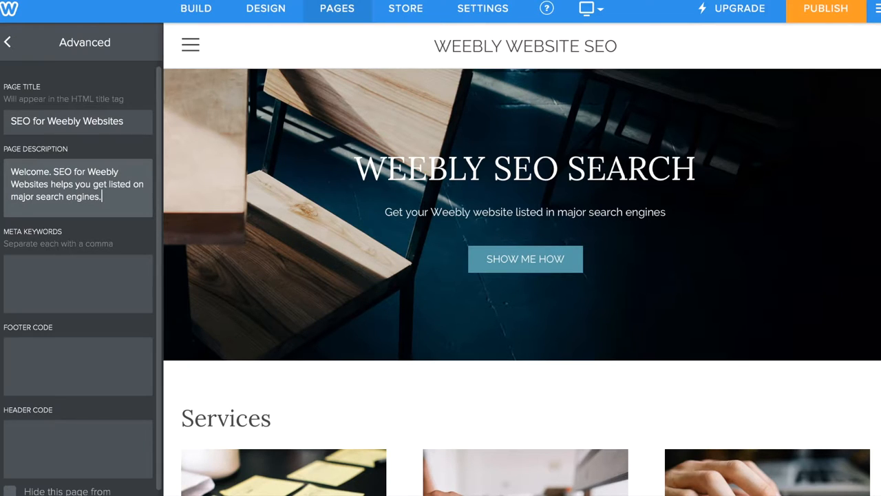
text(.)
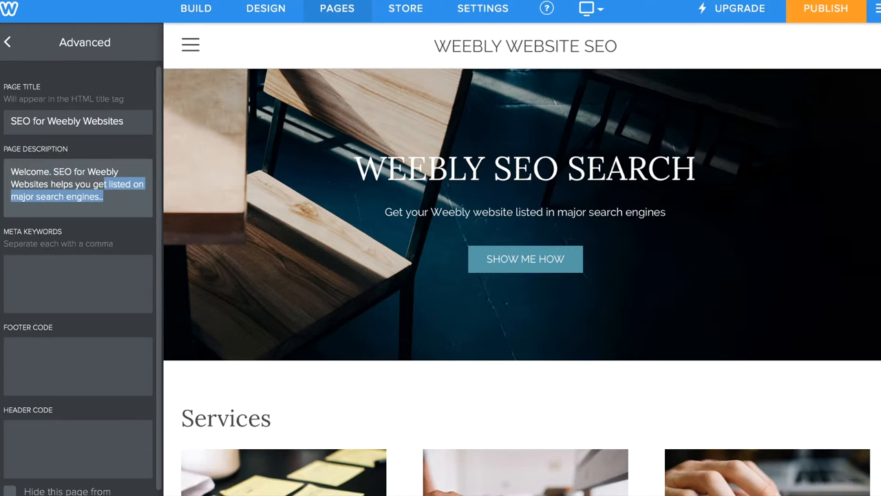
text(M)
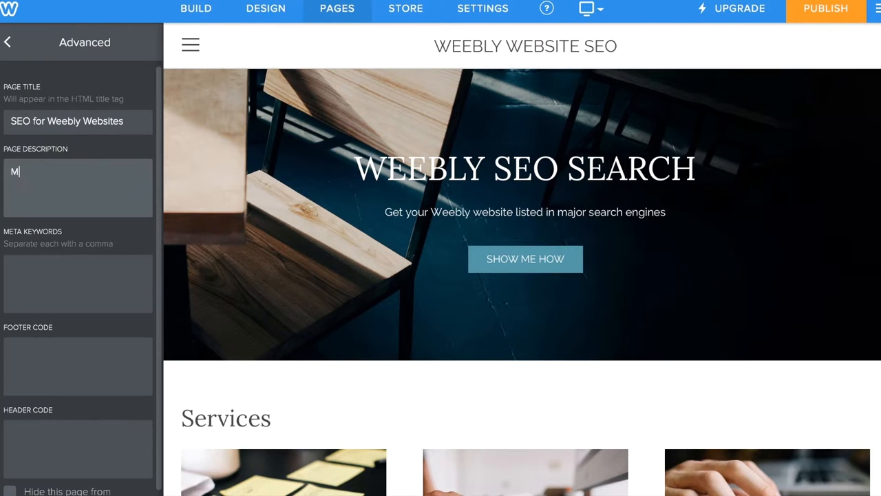
text(ake sure)
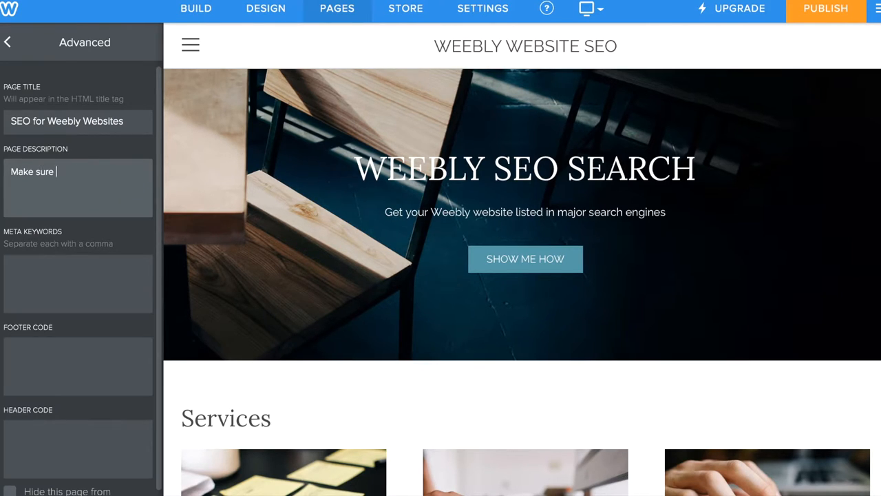
text(the words)
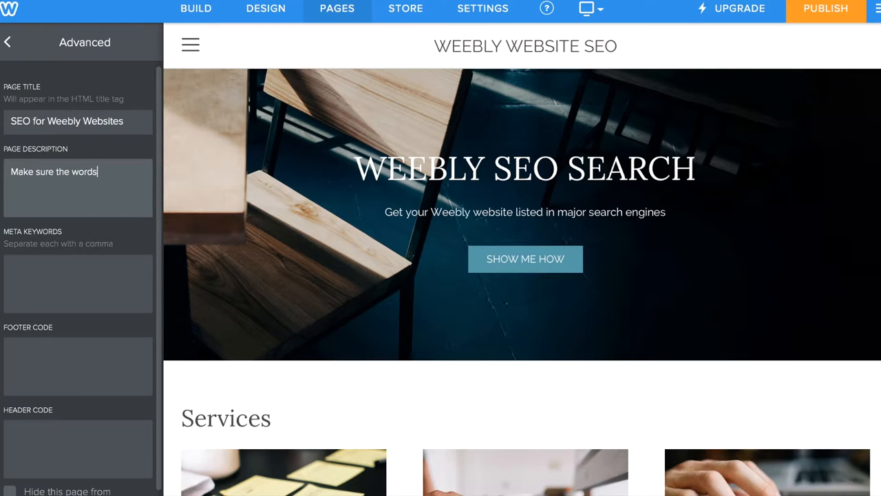
text(describi)
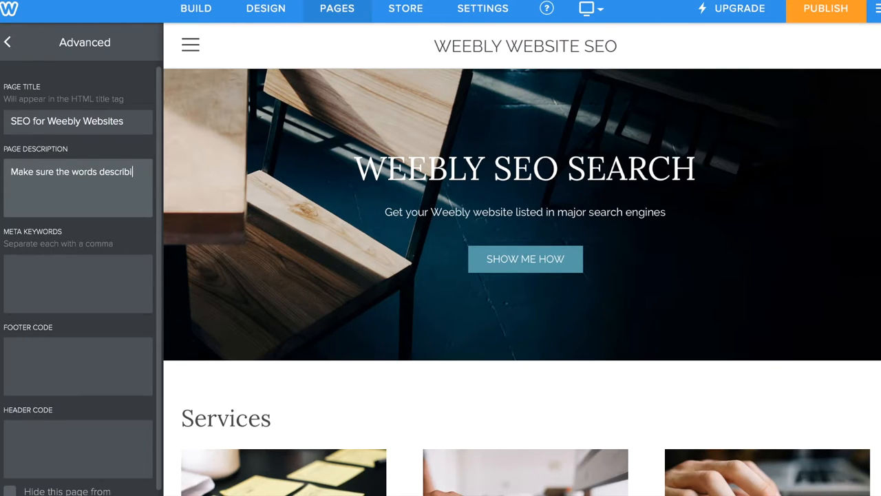
text(ng your website is)
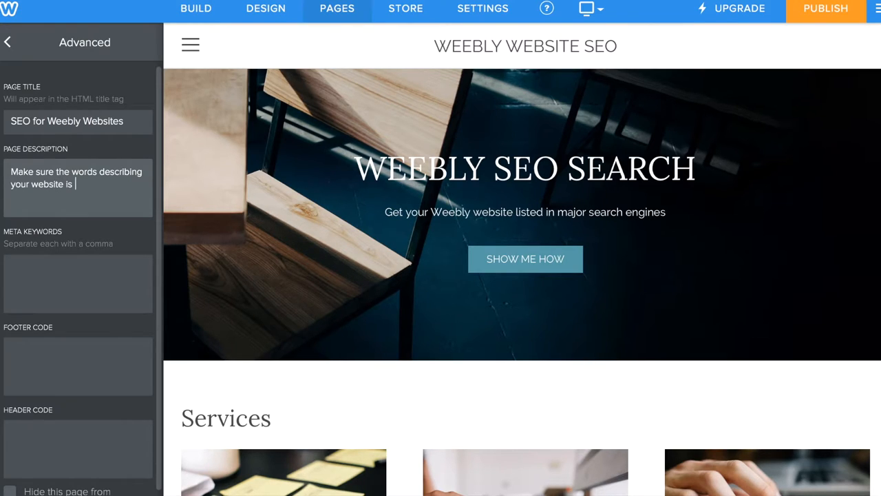
text(related)
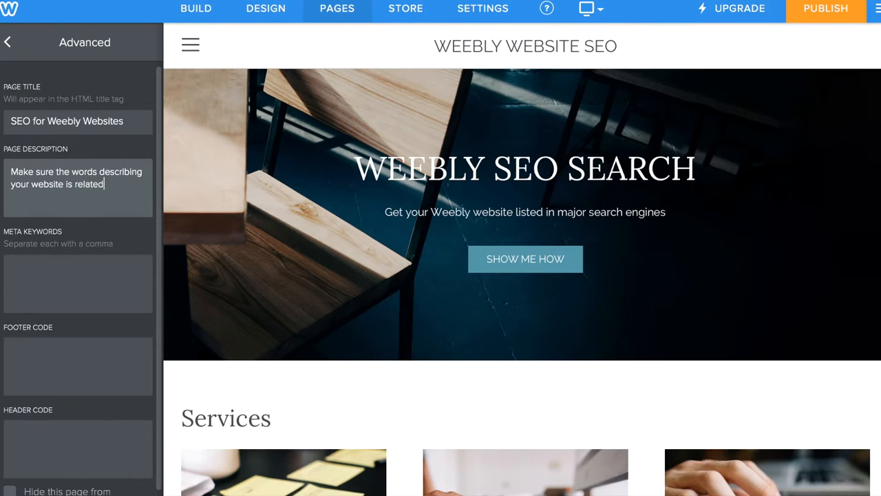
text(and de)
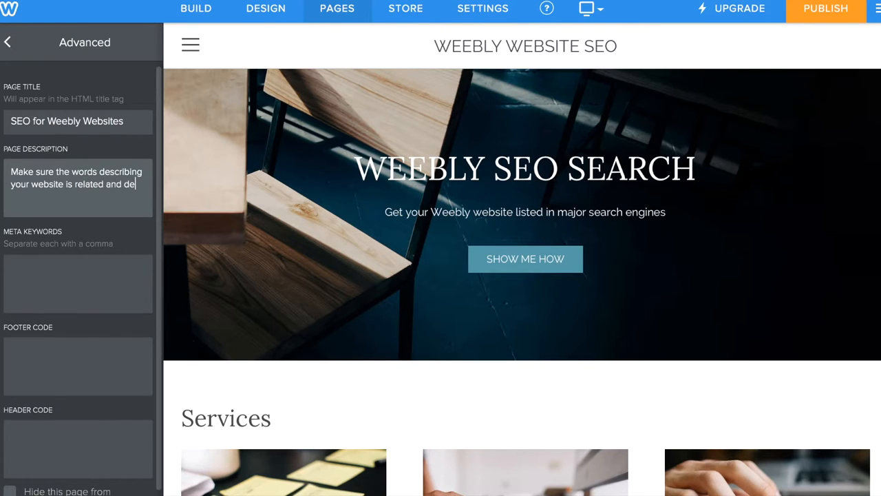
text(scribes)
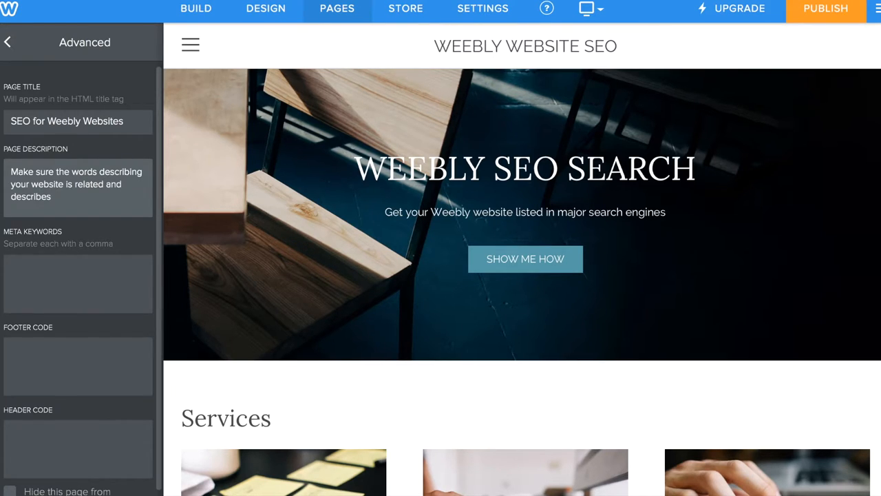
text(your website)
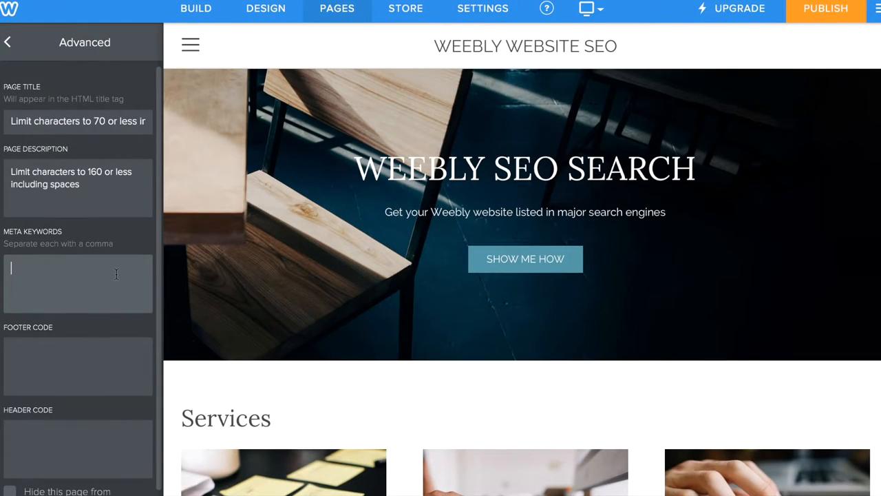
- Type guidance about 10 keywords relevant to your website in Meta Keywords
text(10 keywords)
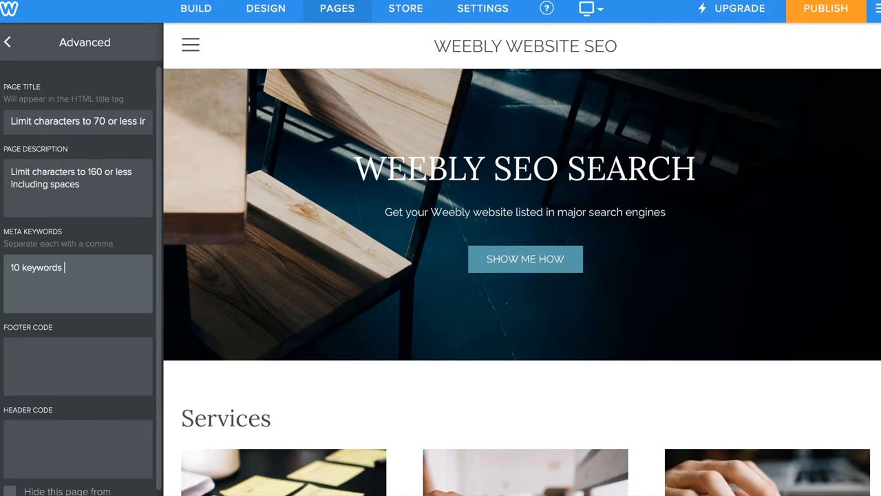
text(relevant)
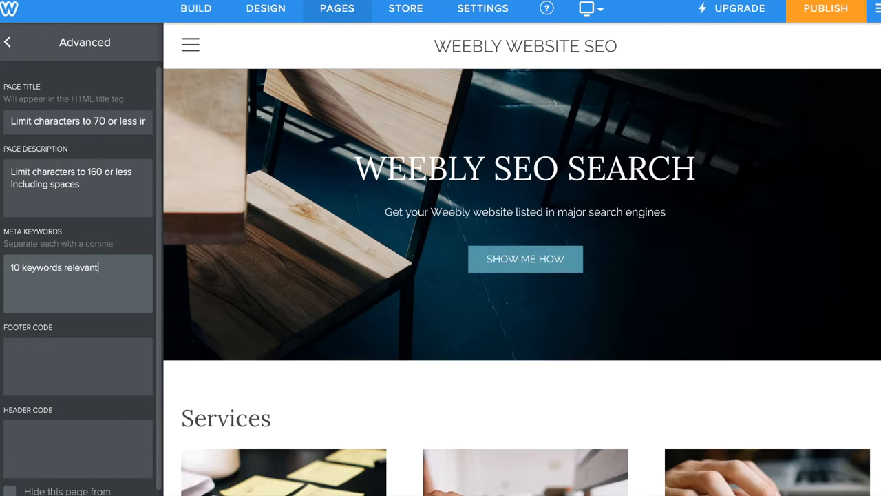
text(to your web)
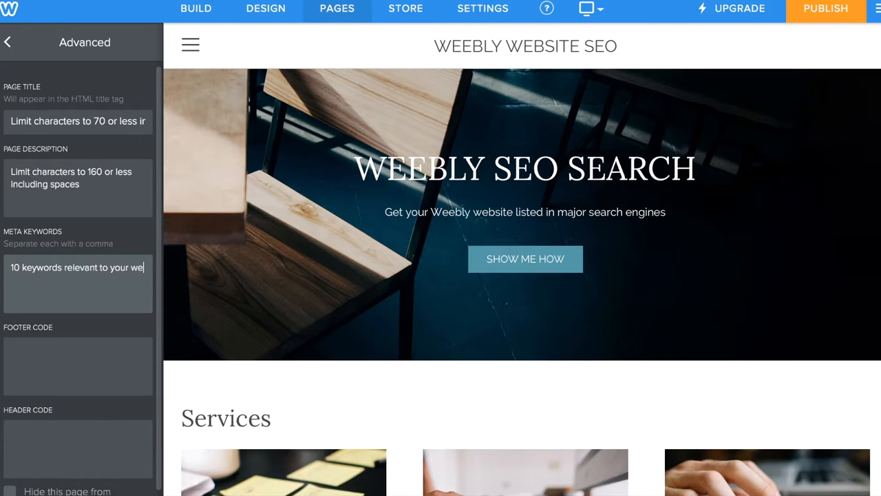
text(bsite)
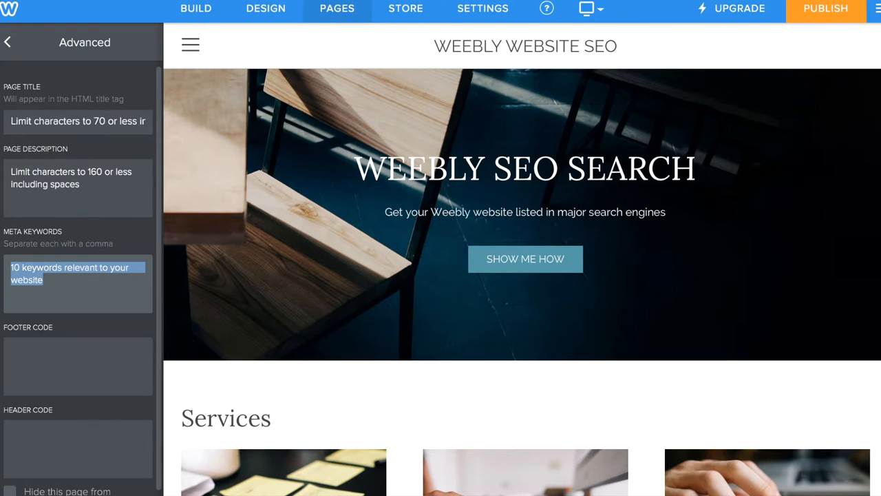
- Replace it with sample keywords 'SEO, search, google', separated by commas, then clear it
text(S)
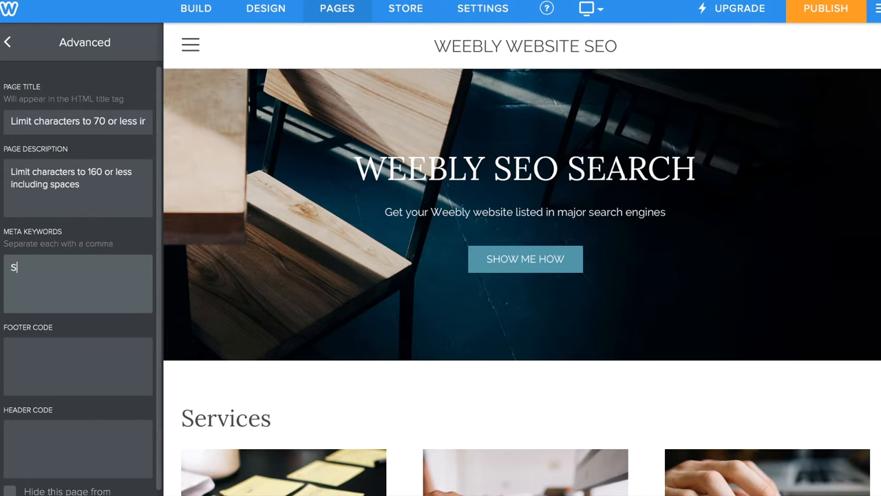
text(EO,)
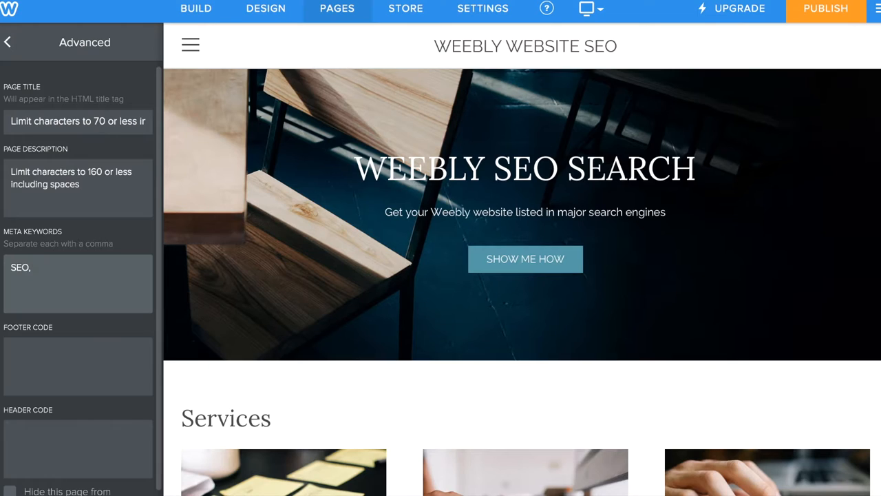
text(search,)
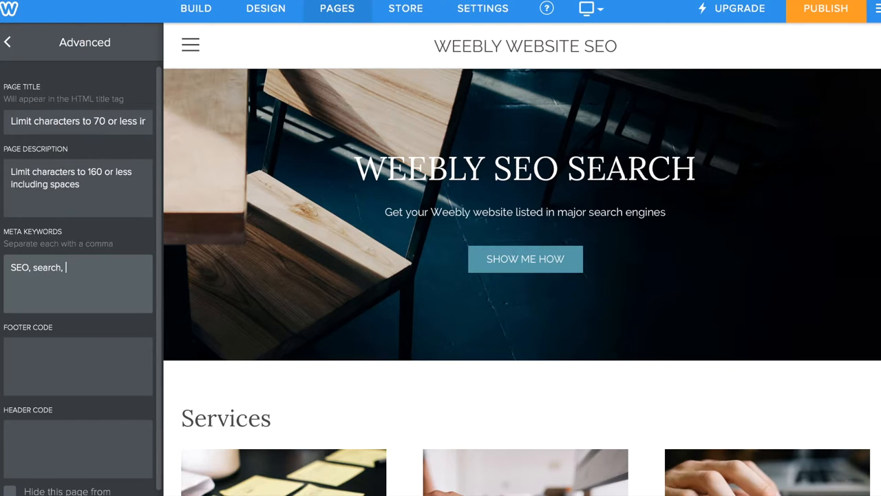
text(google, etc...)
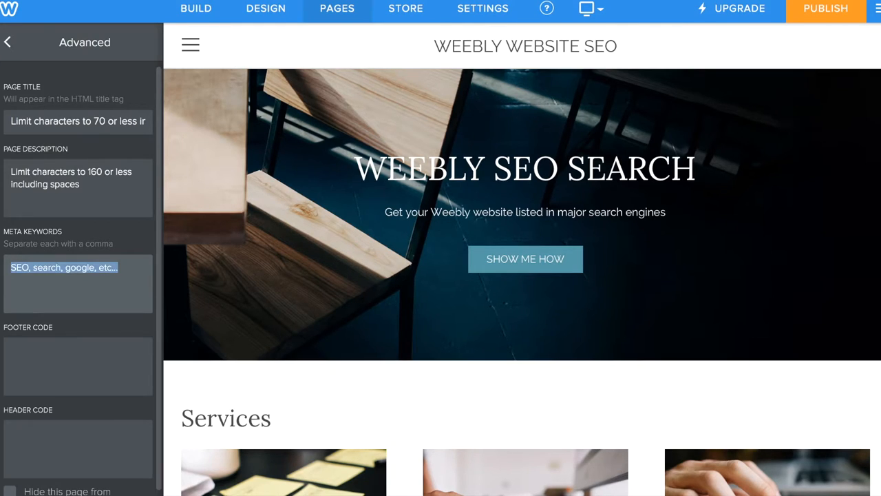
text(separated by)
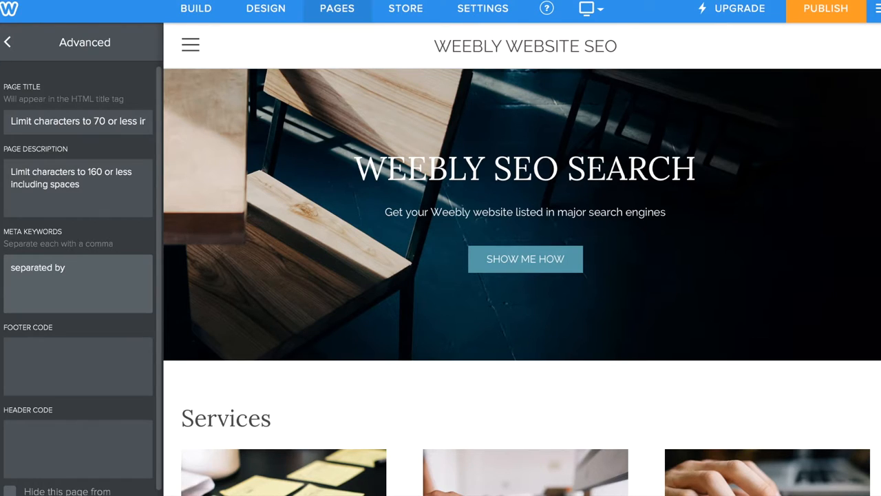
text(comma)
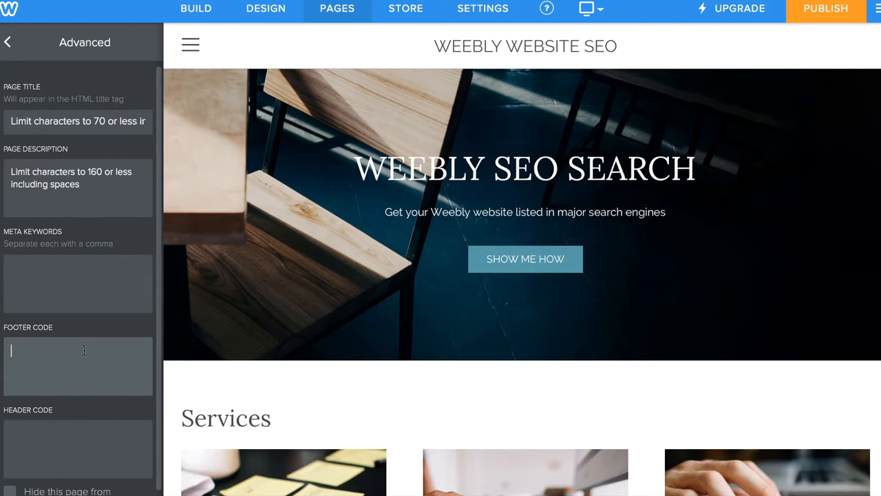
- Enter 'Skip this for now' in both Footer Code and Header Code
text(Skip)
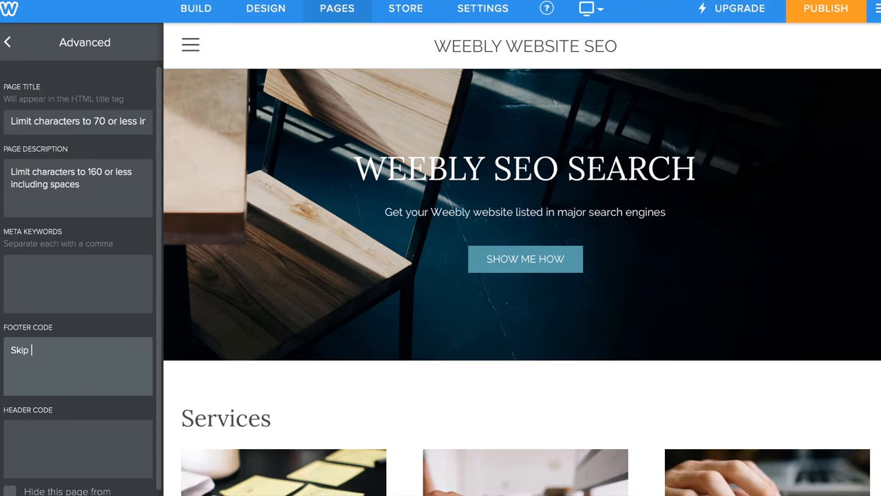
text(this for now)
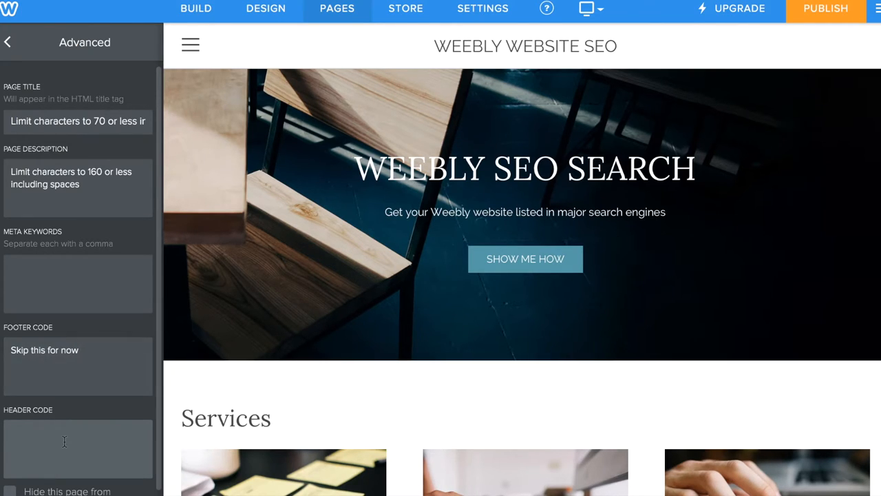
text(Skip this for now)
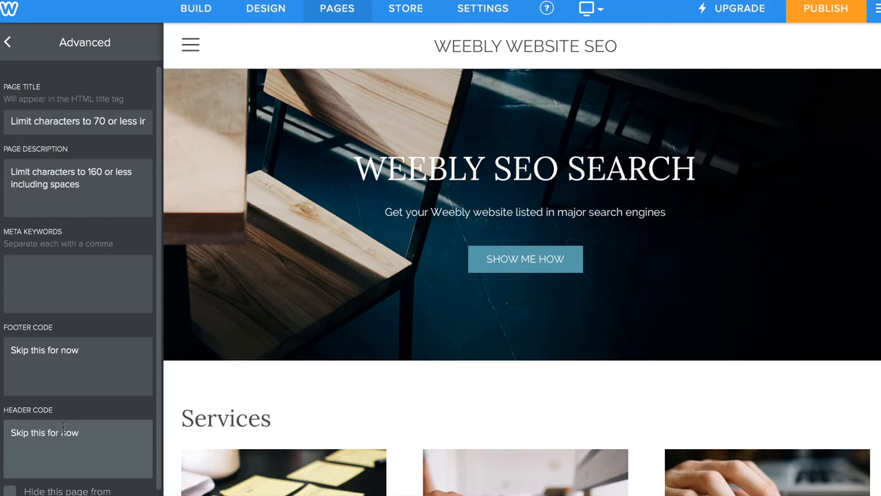
scroll(down, 3)
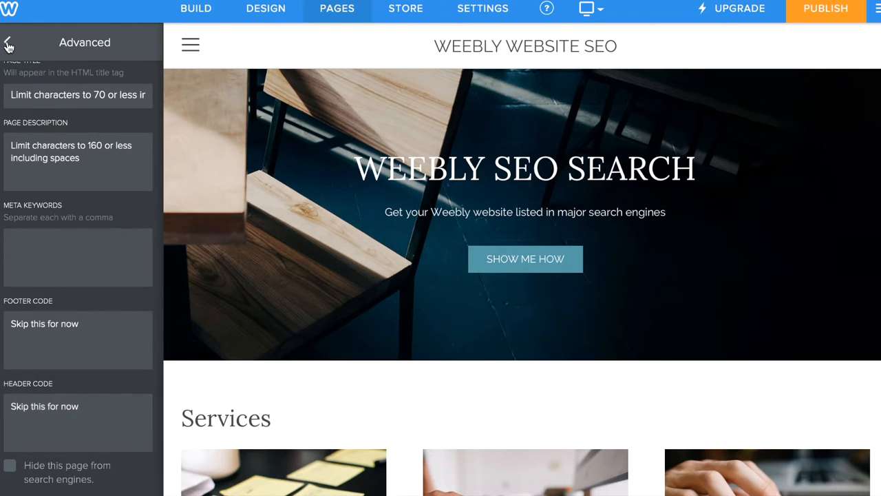
- Check the Home page's Visibility, keep it Public, and return to Pages
click(9, 42)
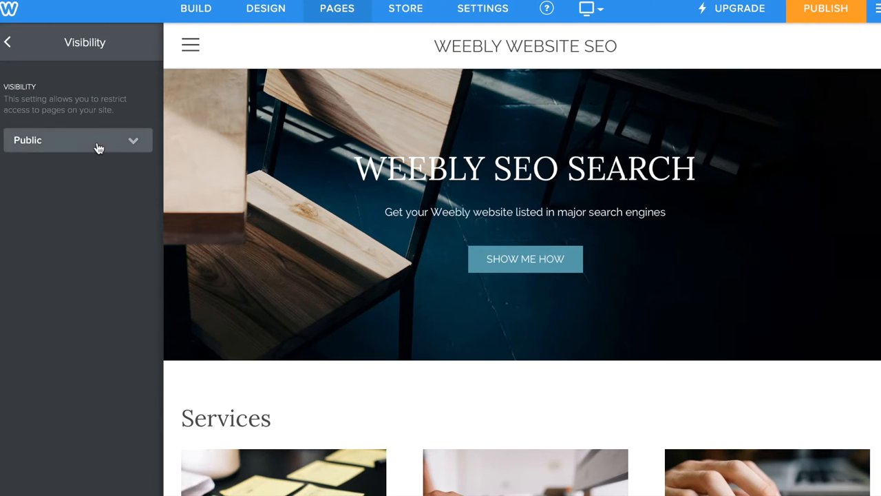
click(77, 140)
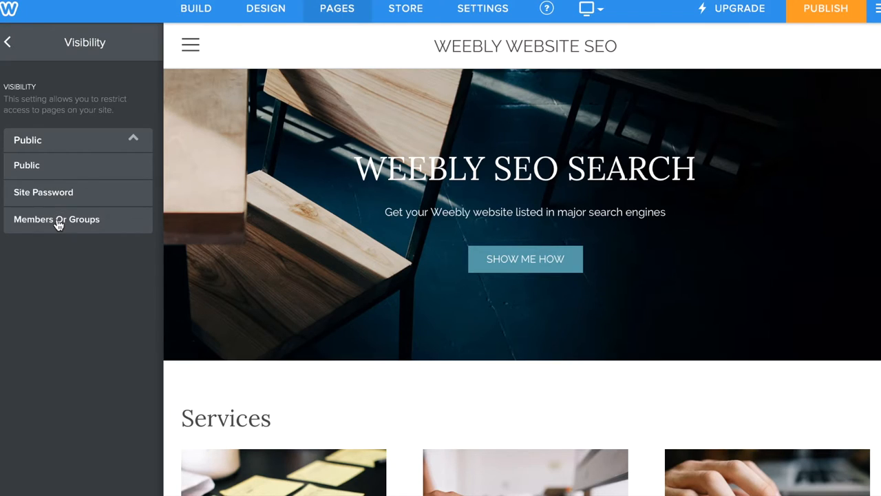
click(7, 42)
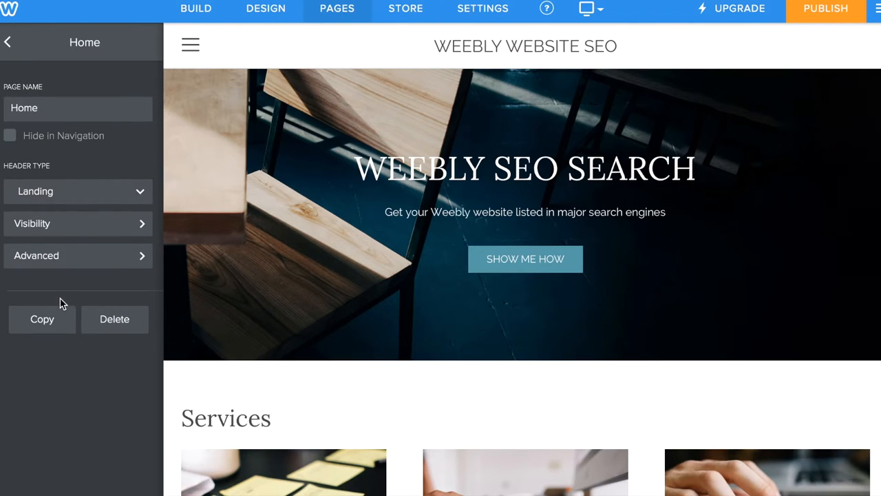
mouse_move(17, 57)
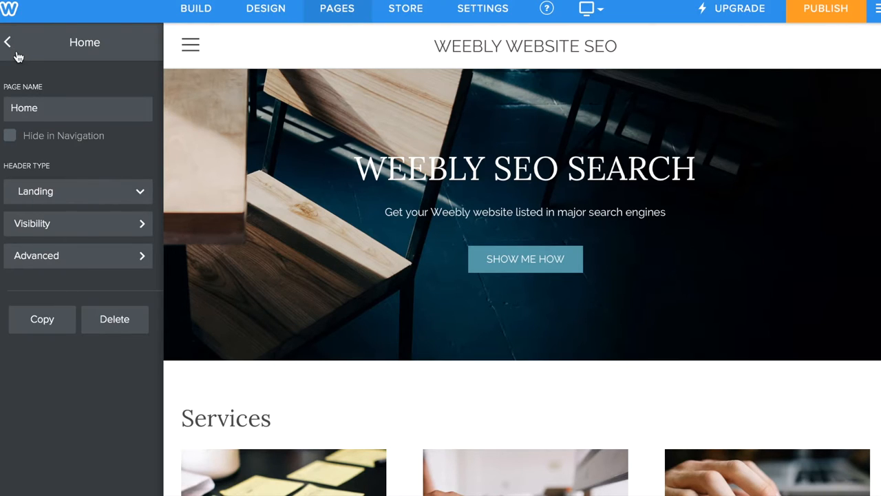
click(7, 42)
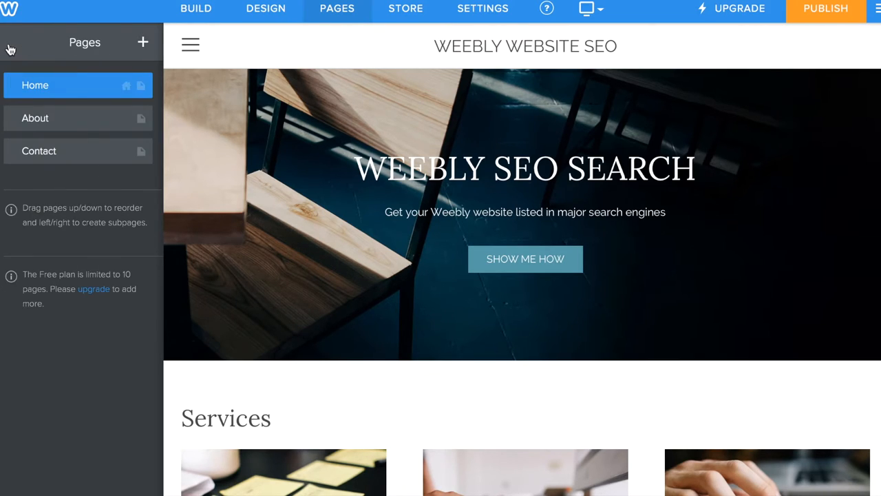
mouse_move(92, 121)
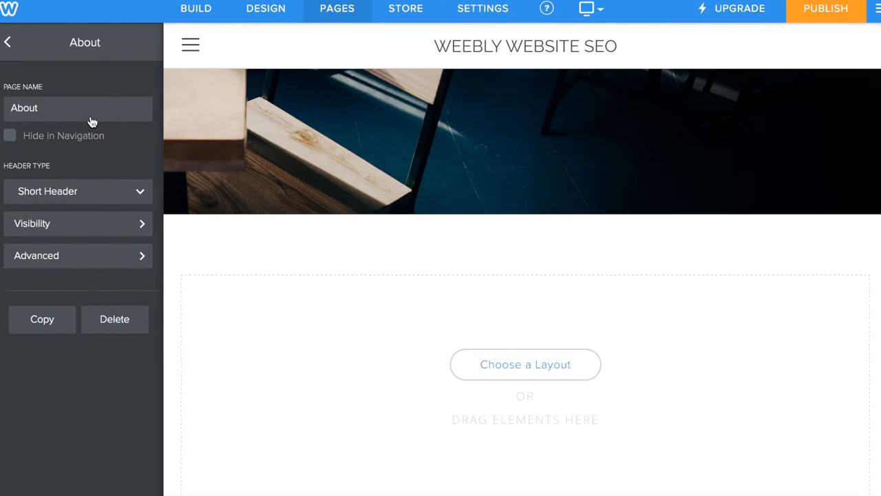
mouse_move(119, 223)
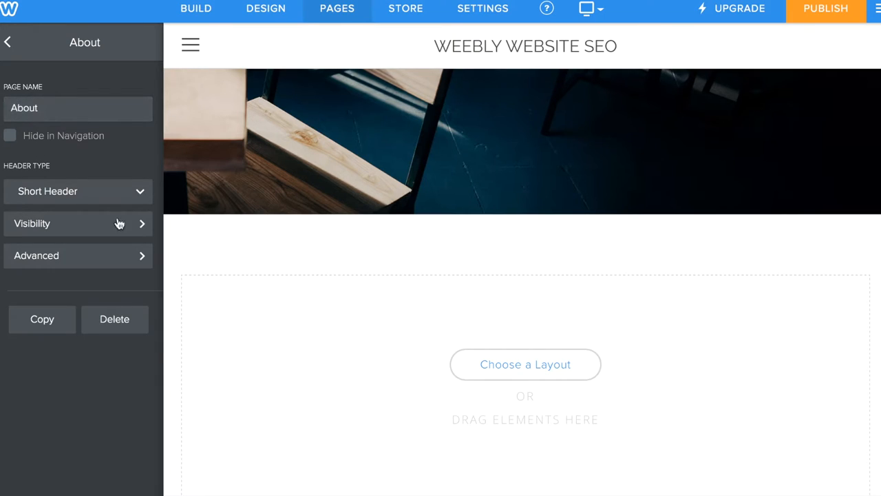
- Review the About page's visibility settings before reopening Home's settings
click(525, 364)
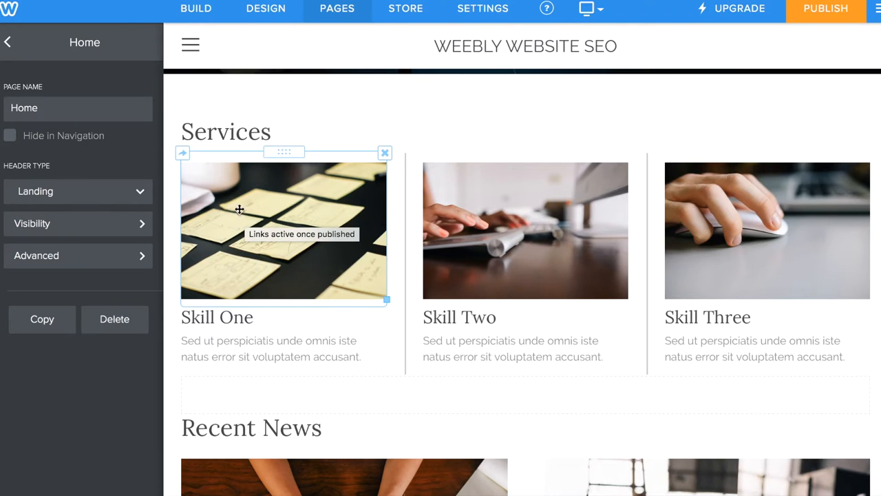
- Open the image picker for the first Services image, then dismiss it twice
click(283, 230)
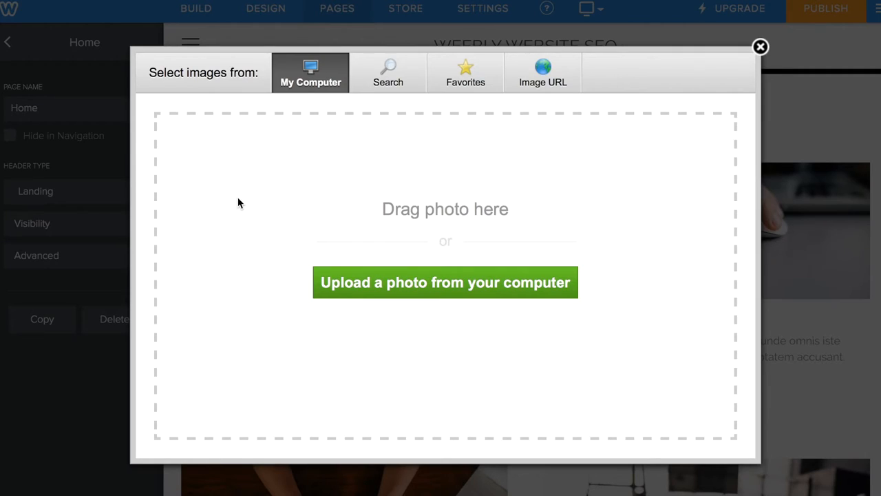
click(760, 47)
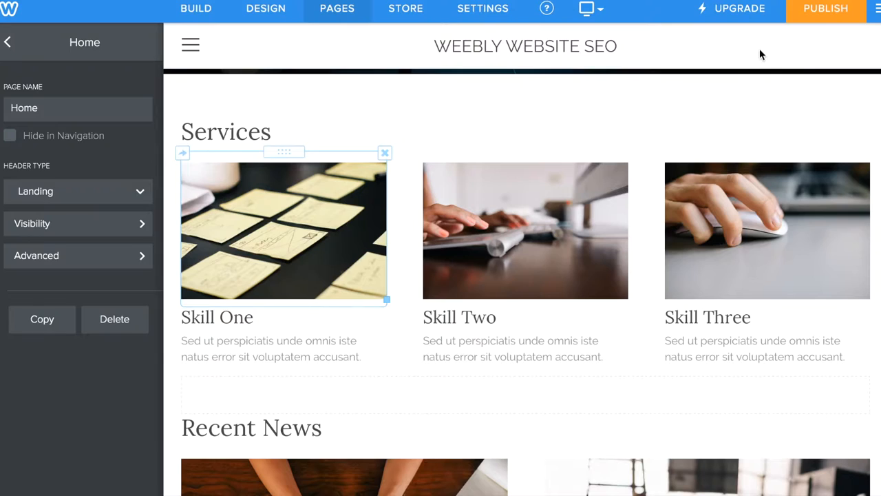
click(284, 230)
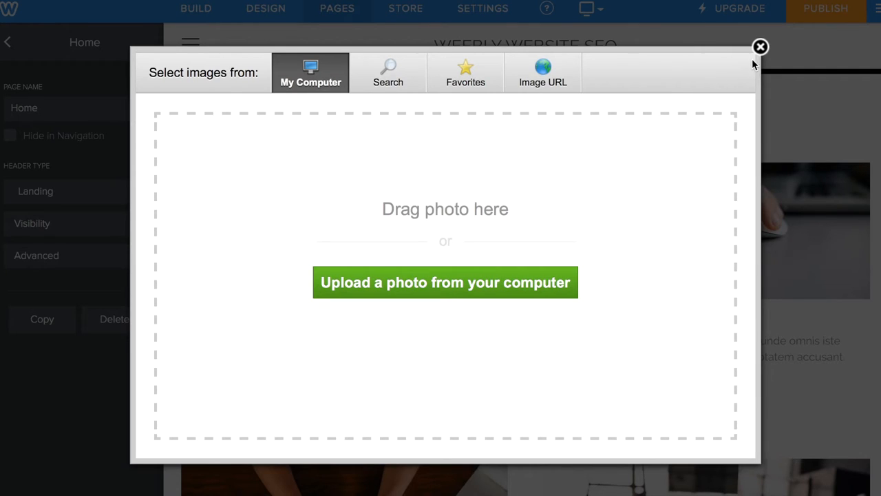
click(760, 46)
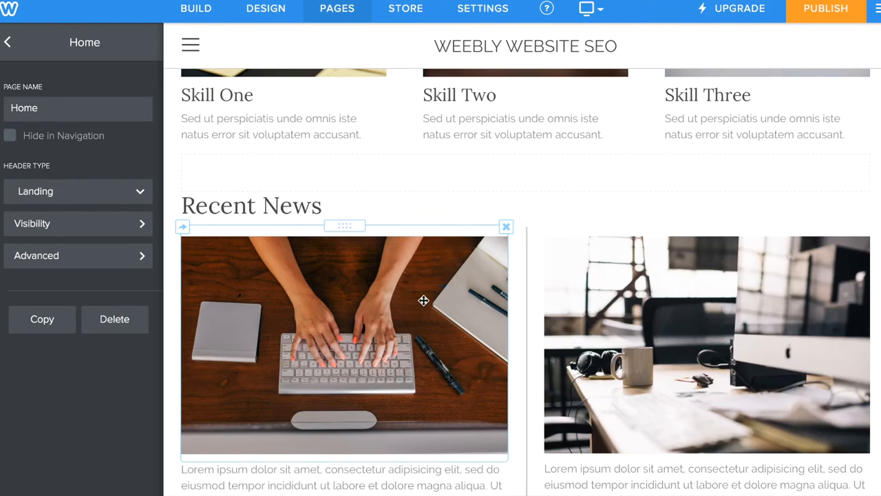
mouse_move(718, 50)
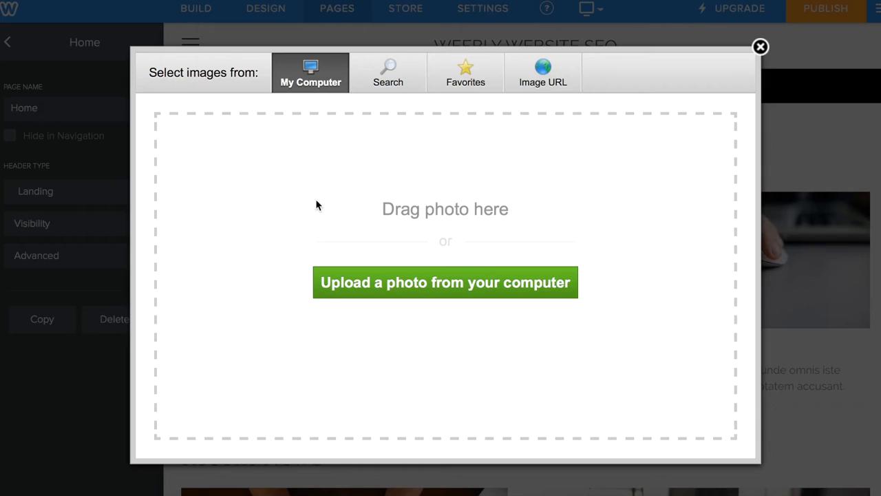
- Search free photos for 'seo' and place the orange SEO Basics graphic
click(388, 72)
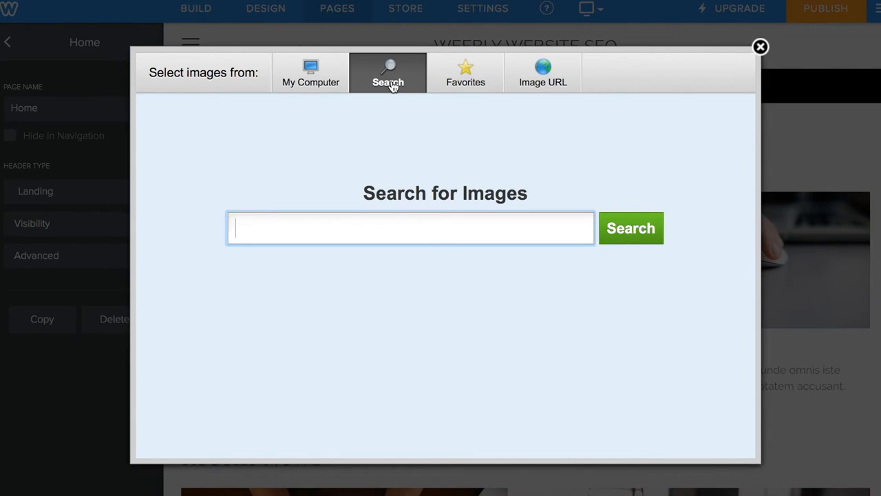
mouse_move(526, 83)
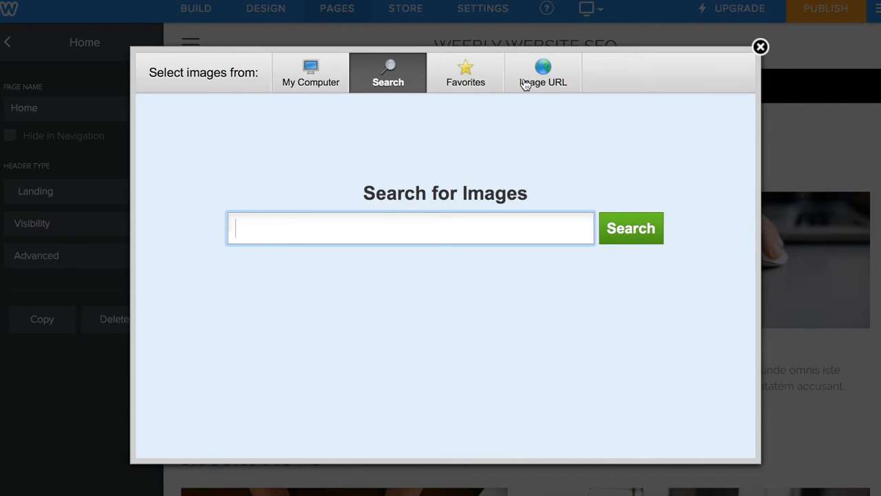
mouse_move(540, 184)
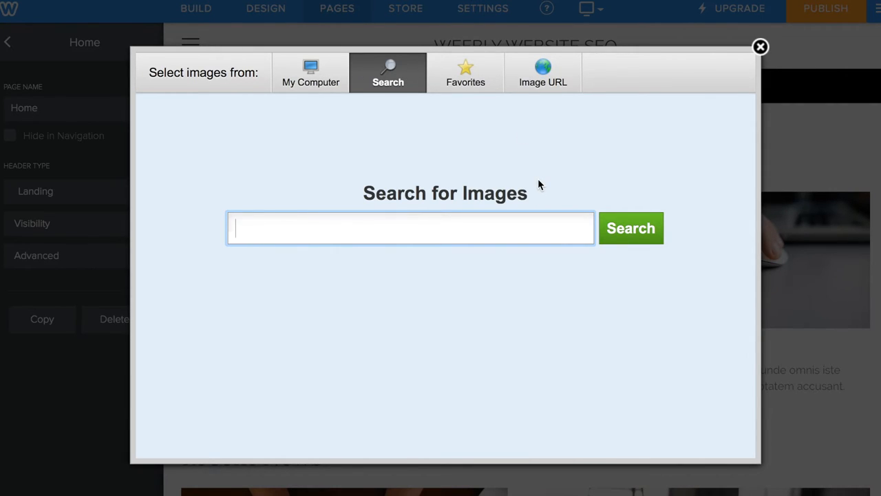
text(seo)
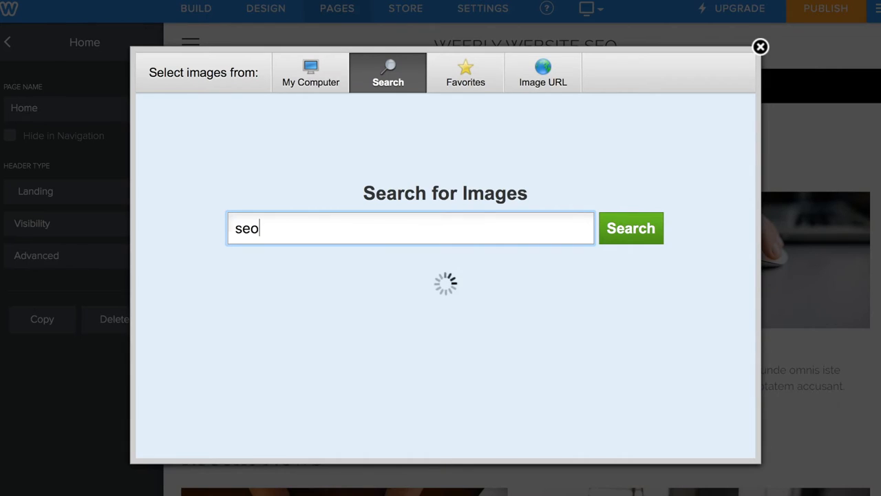
click(629, 228)
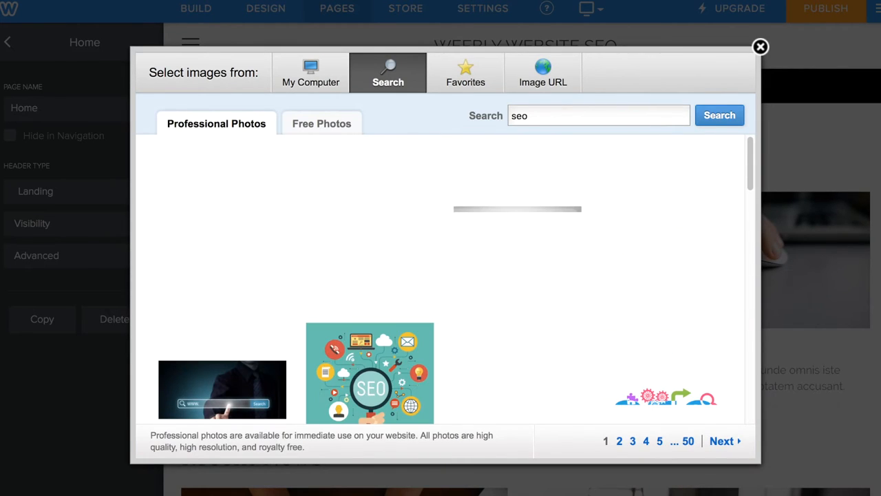
click(322, 123)
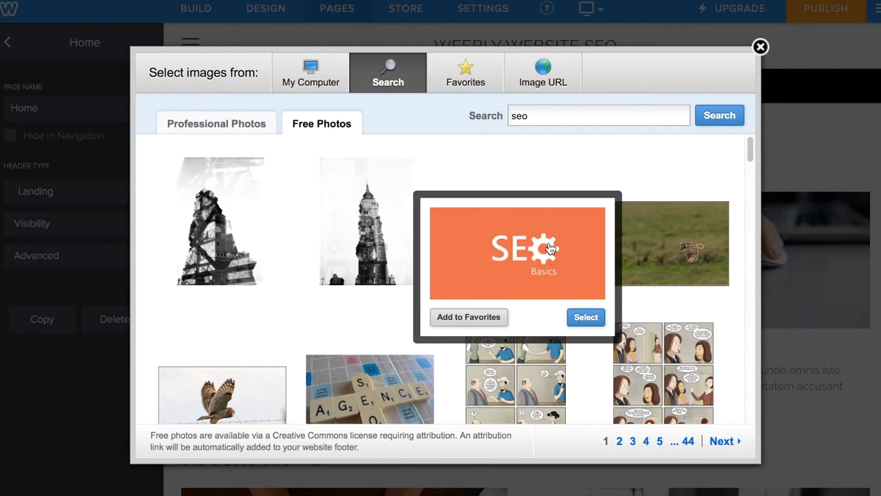
click(586, 317)
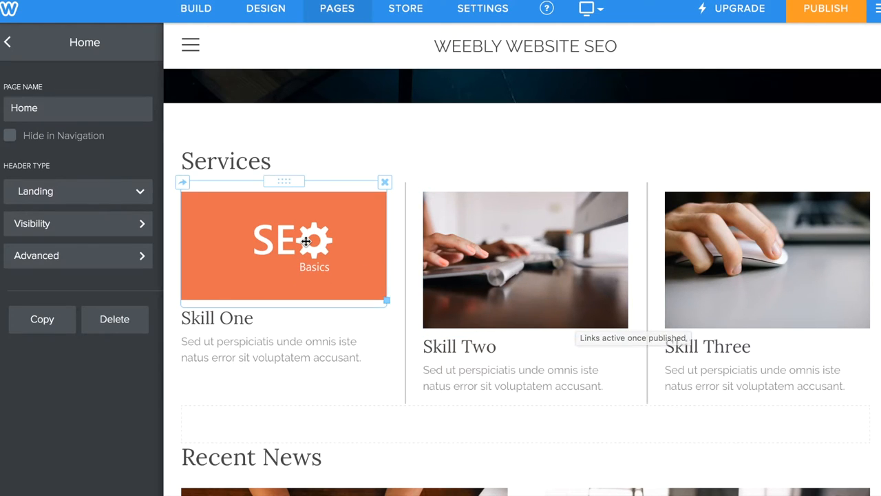
- Enter alt text 'SEO services by my website name' in the graphic's Advanced settings
click(283, 241)
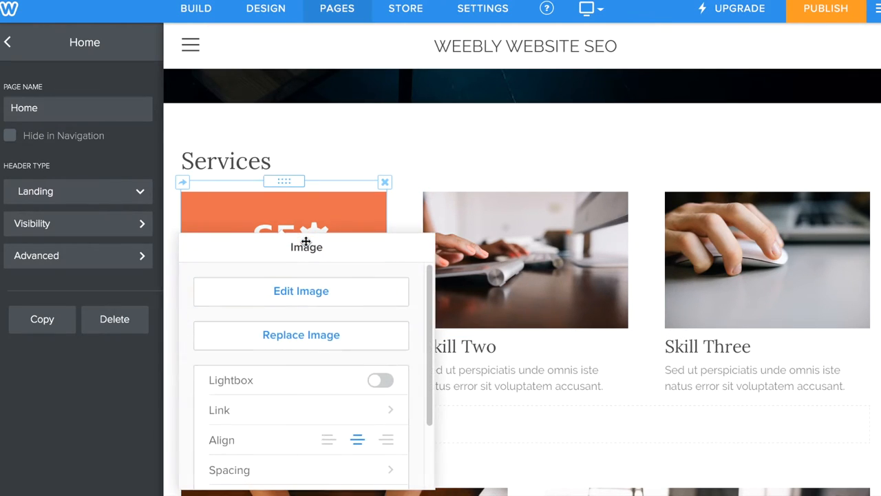
scroll(down, 3)
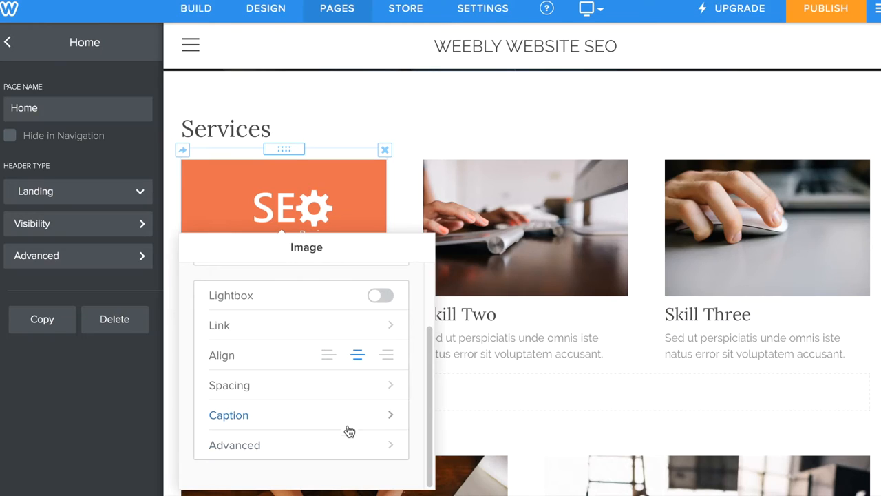
click(234, 445)
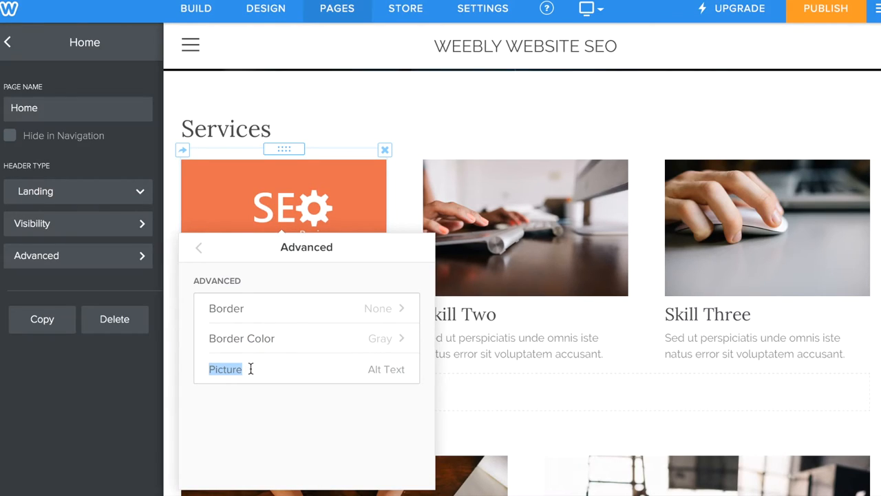
text(SEO)
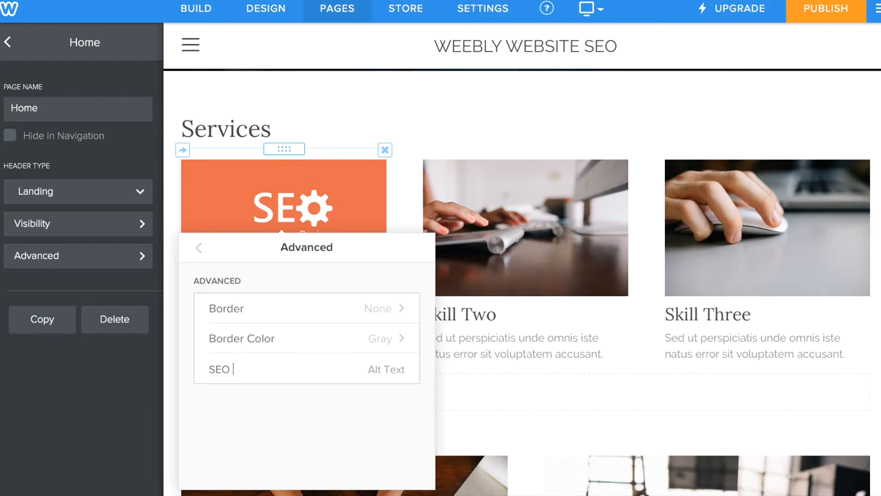
text(services)
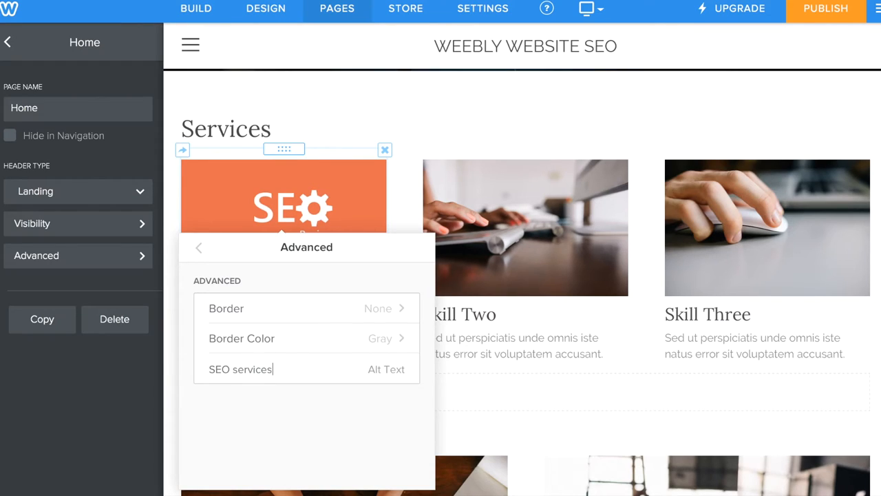
text(" ")
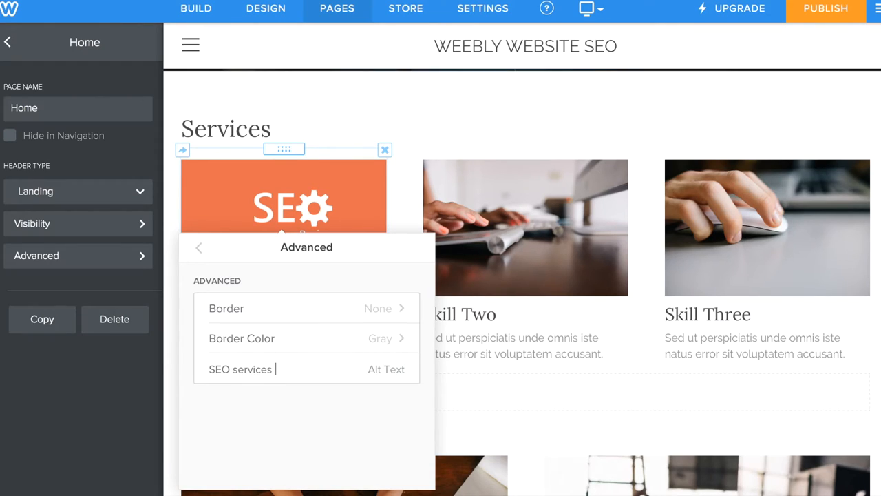
text(by)
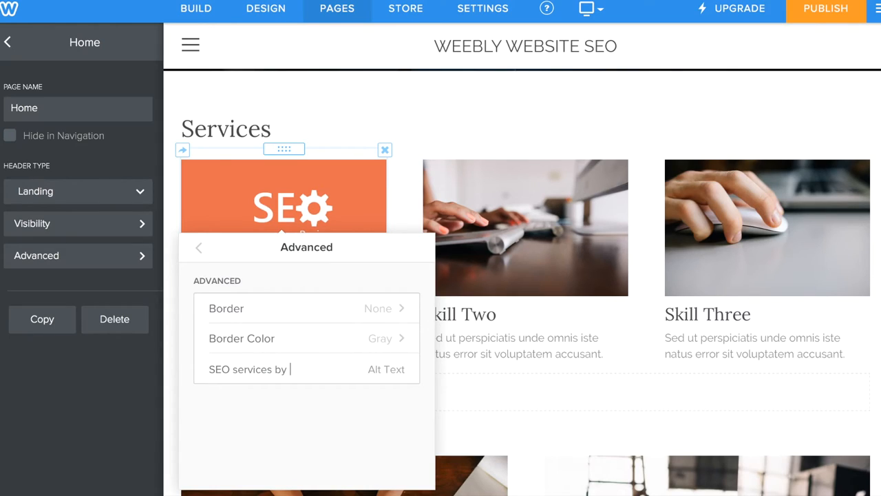
text(my website name)
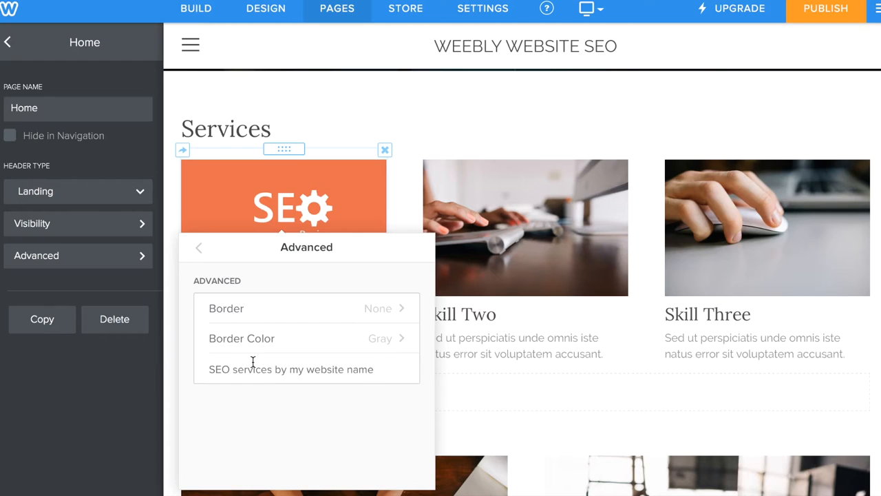
click(198, 247)
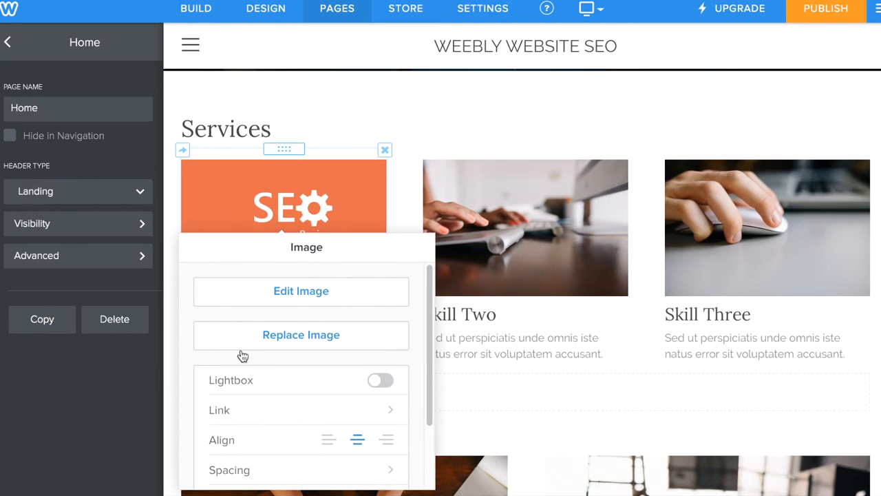
scroll(down, 3)
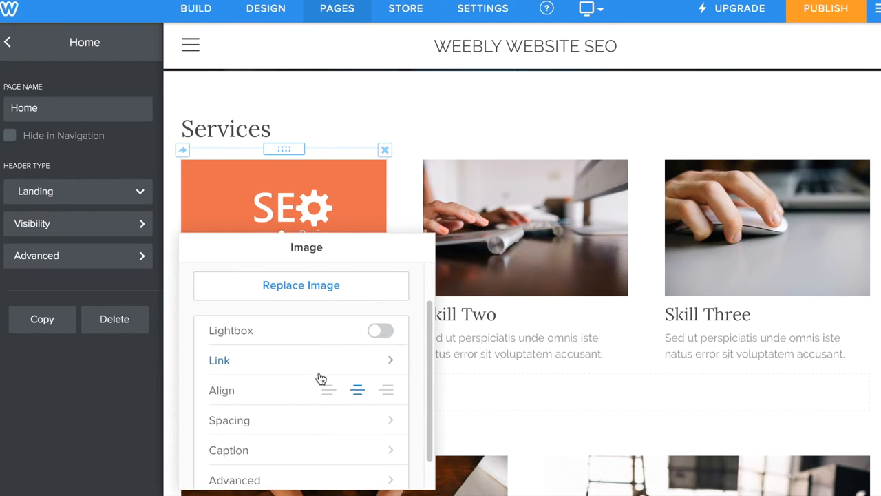
- Link the orange SEO graphic to the About standard page and save
click(393, 123)
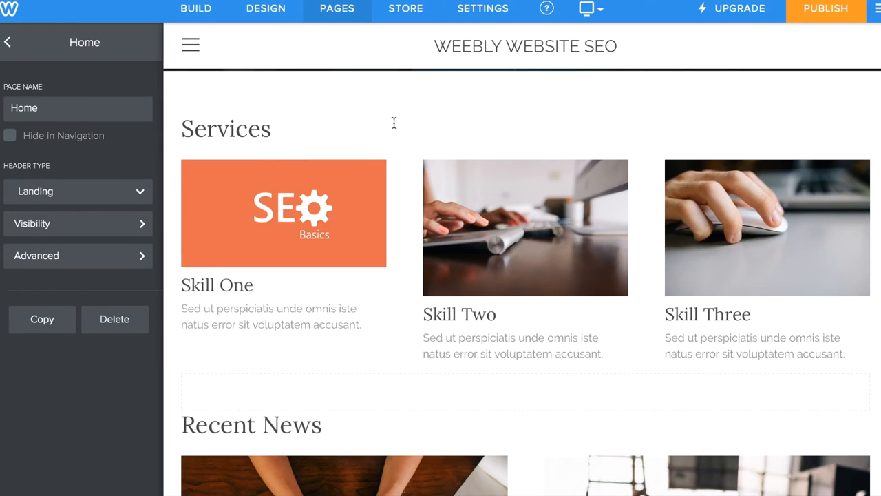
click(284, 212)
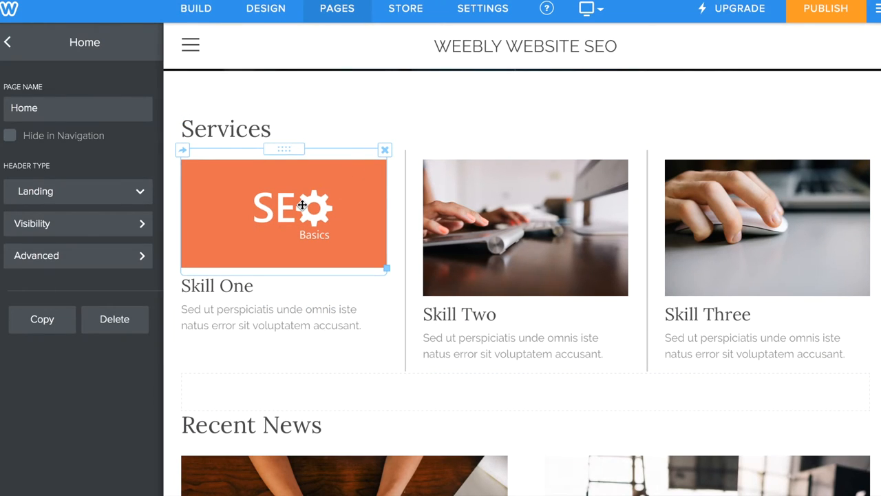
click(301, 205)
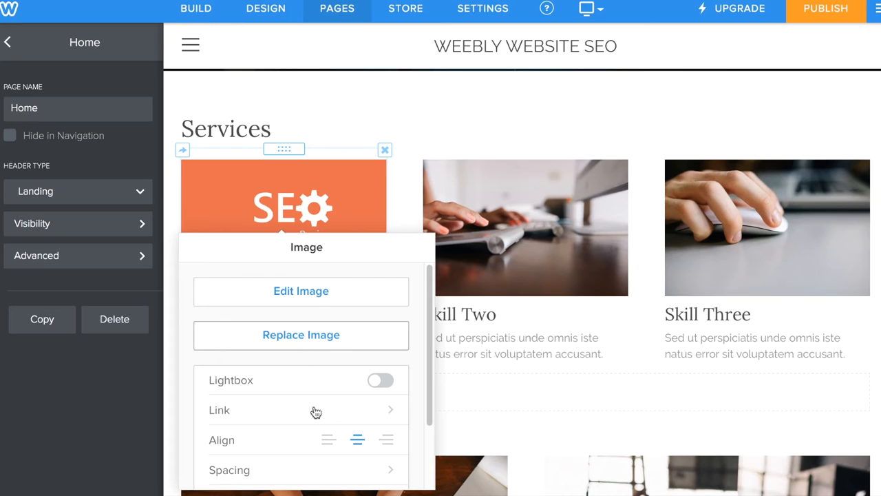
click(219, 410)
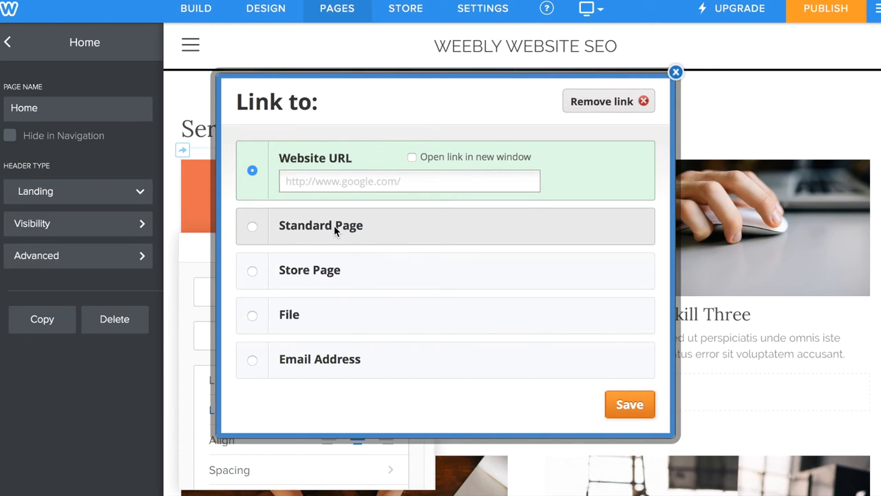
mouse_move(304, 243)
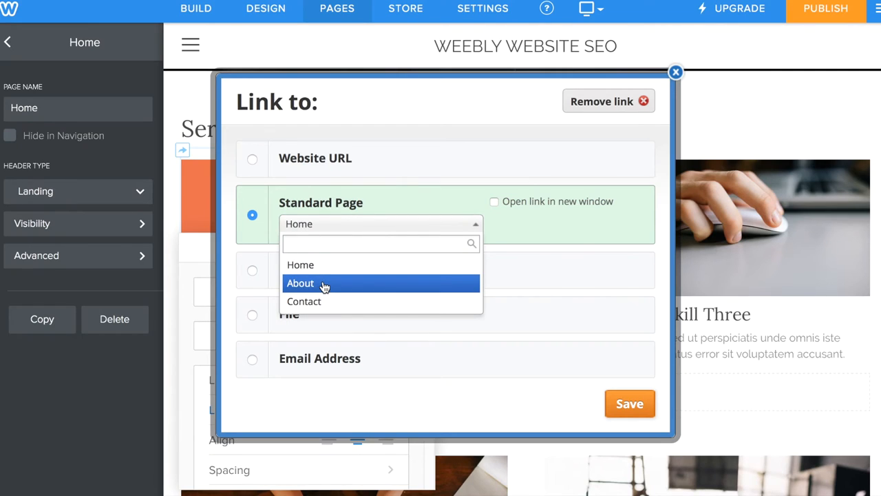
click(300, 283)
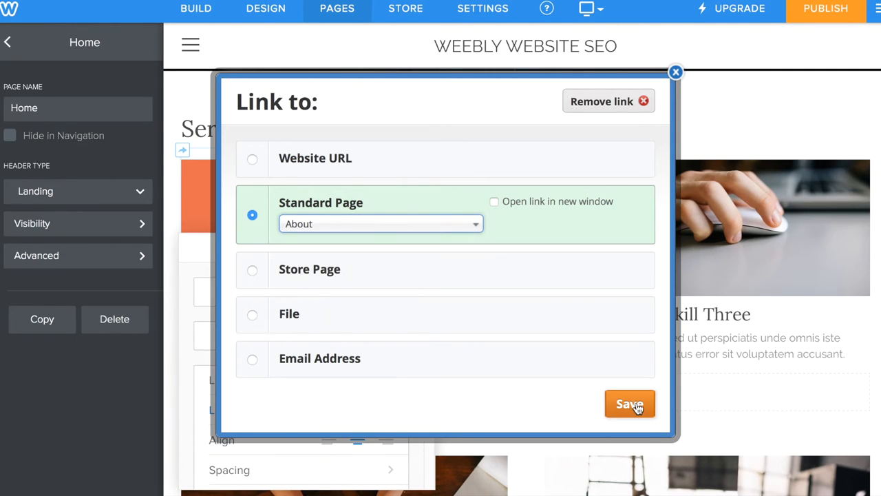
click(629, 403)
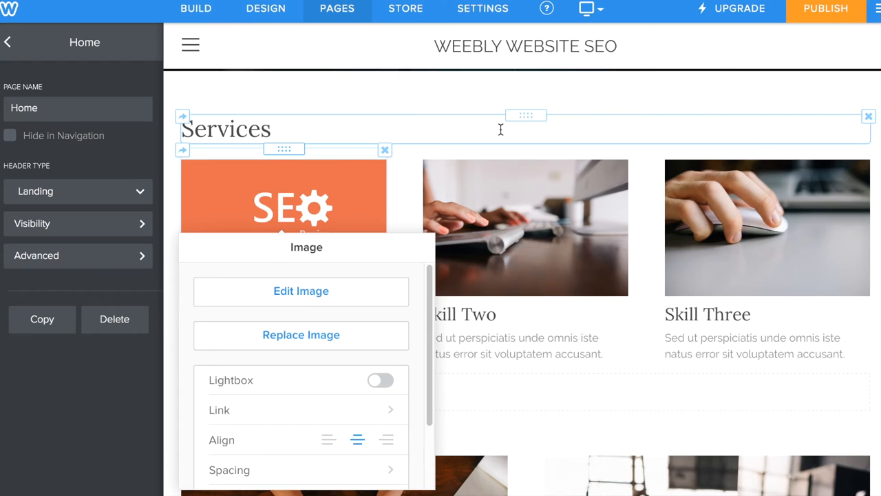
scroll(down, 3)
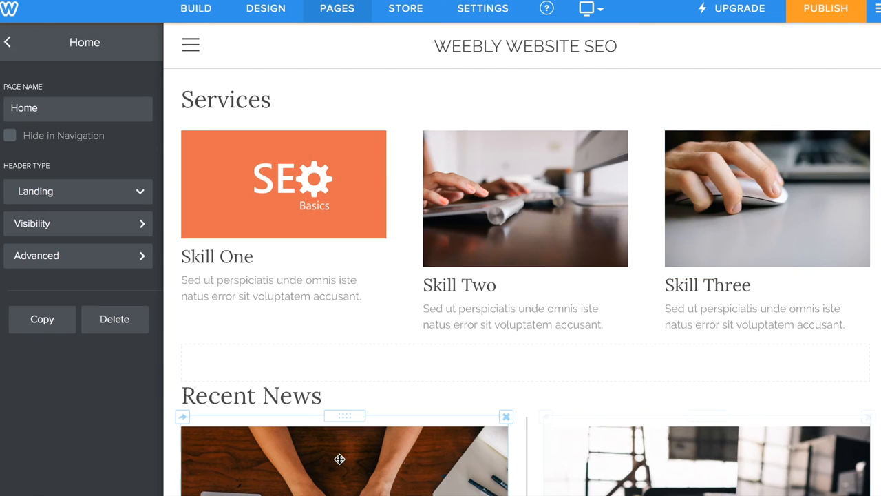
click(283, 183)
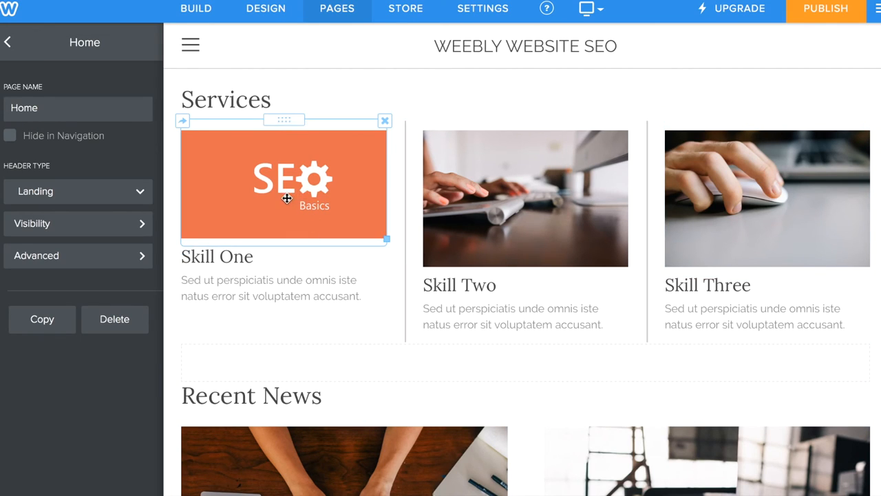
click(8, 42)
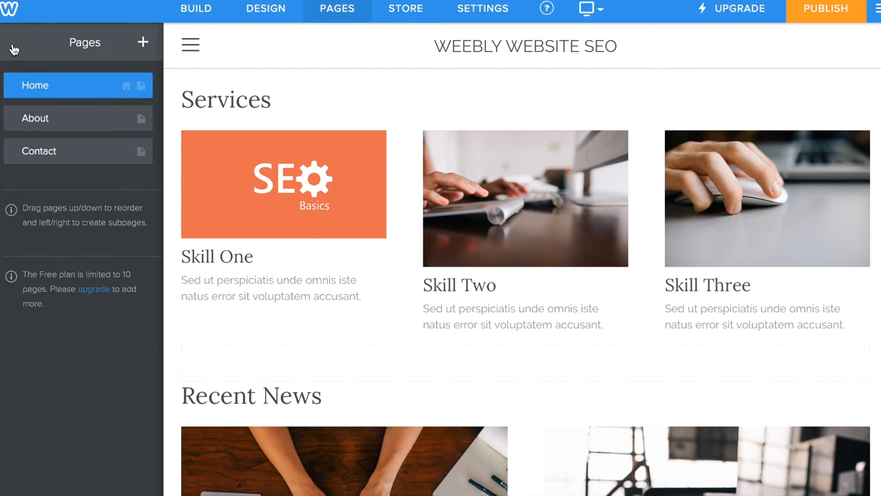
- Open the About page from the pages list and scroll down it
click(35, 118)
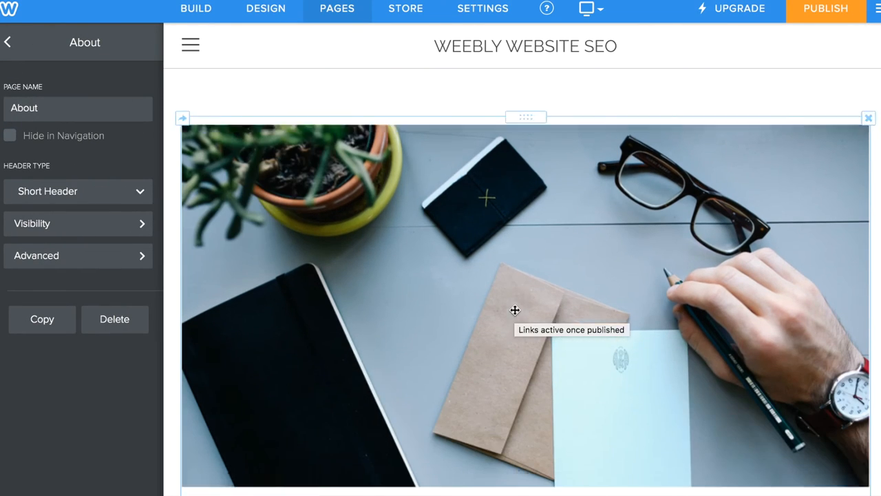
scroll(down, 3)
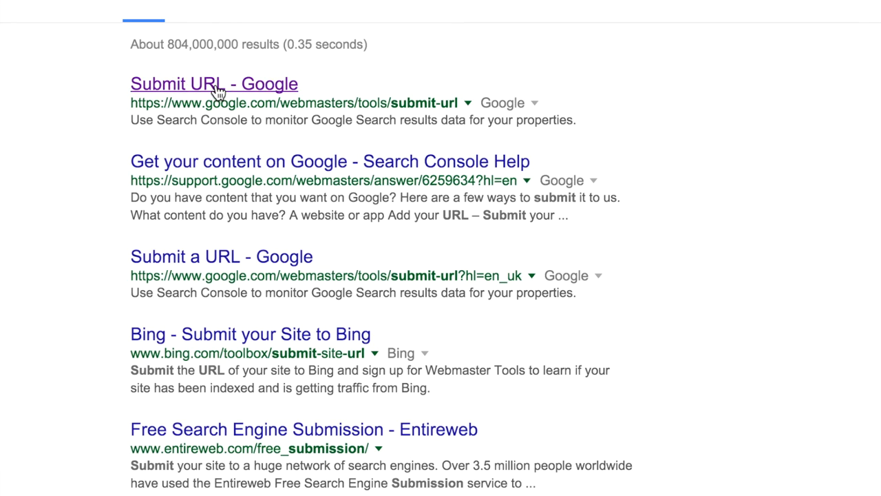
click(213, 84)
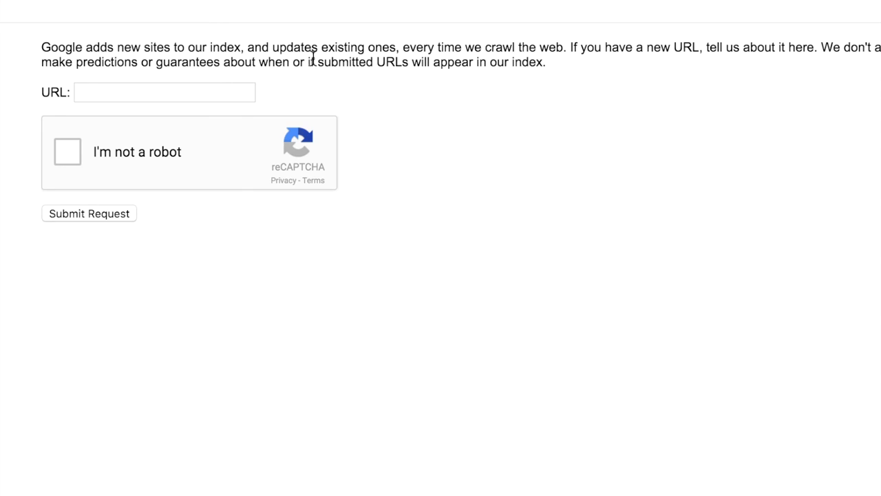
click(164, 91)
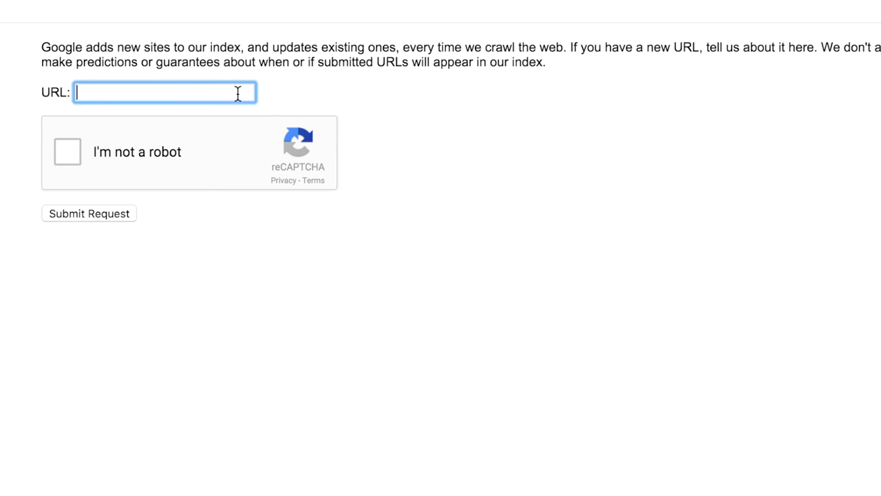
text(w)
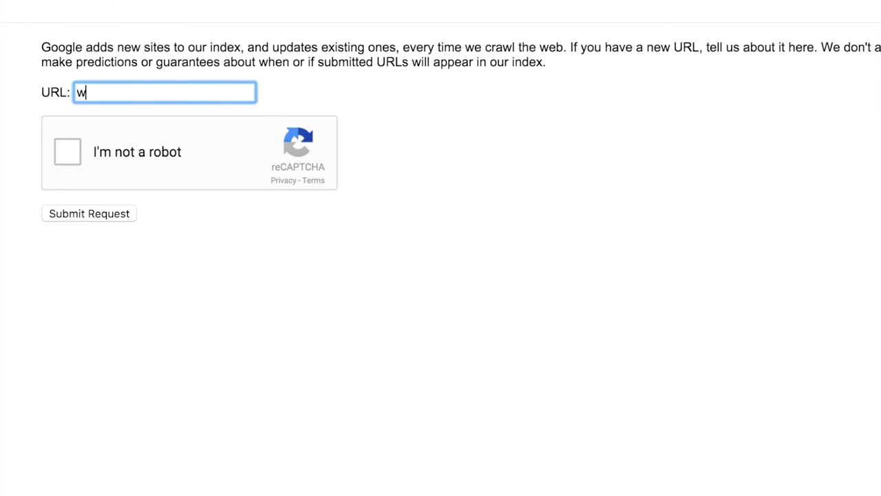
text(ww.)
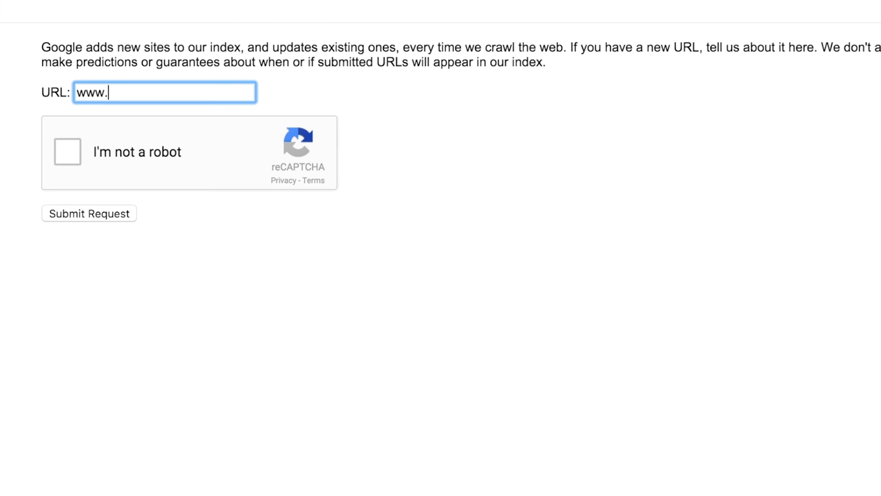
text(your e)
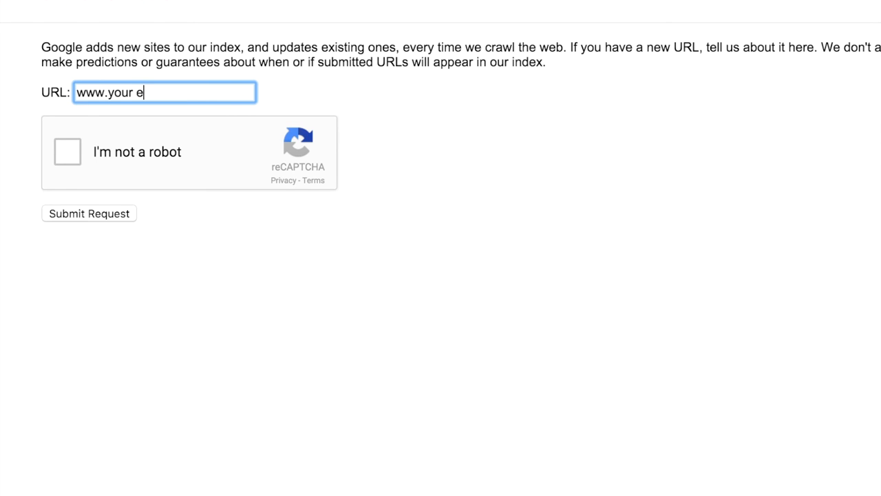
text(website u)
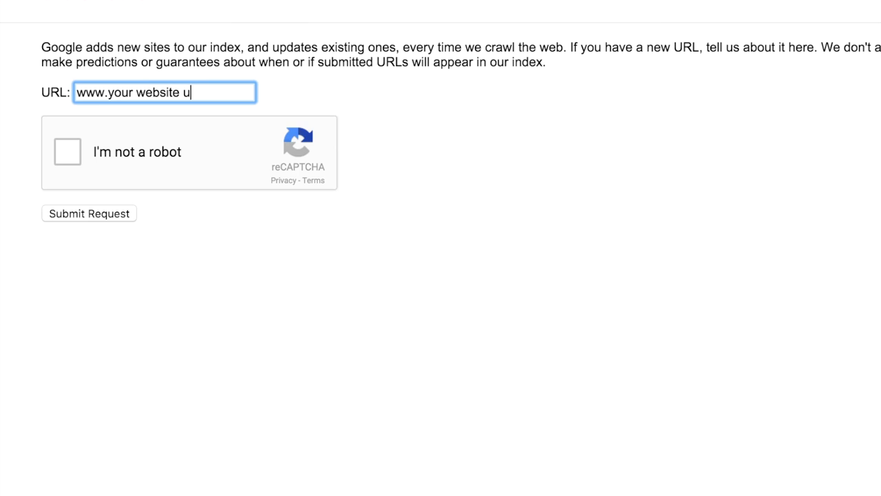
text(rl)
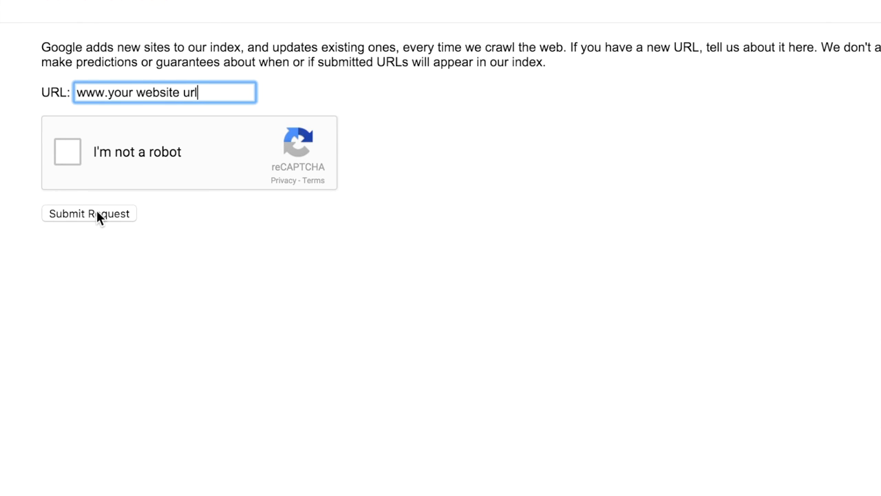
mouse_move(232, 172)
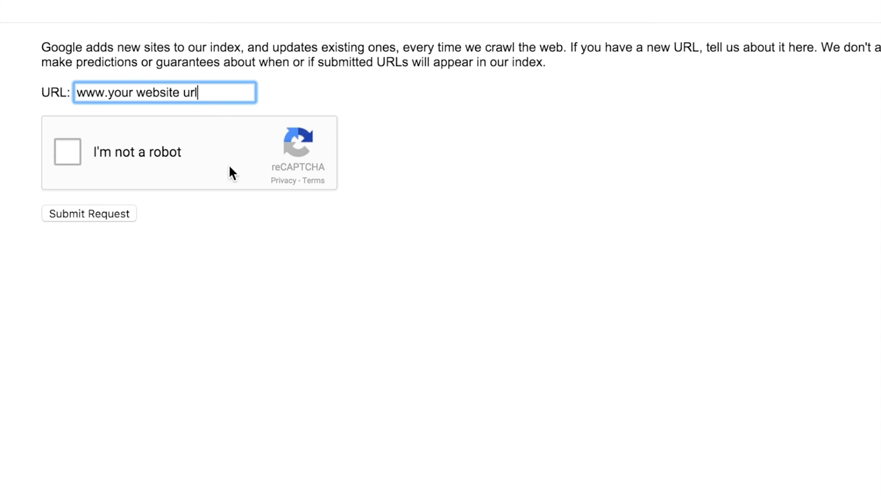